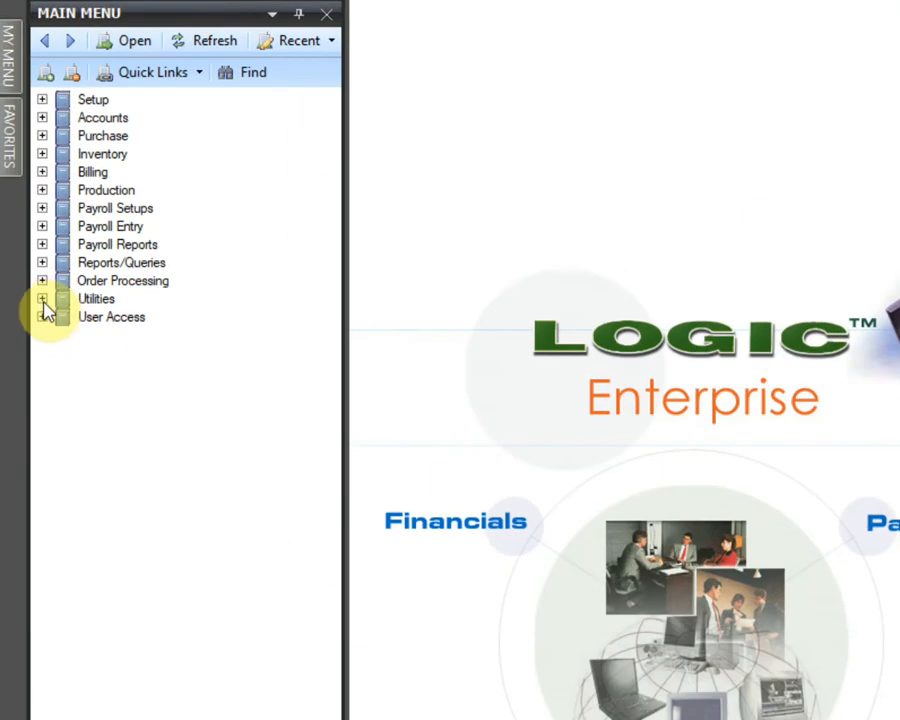
# Open Import Masters/Transactions from External files under Utilities in the Main Menu
pyautogui.click(44, 298)
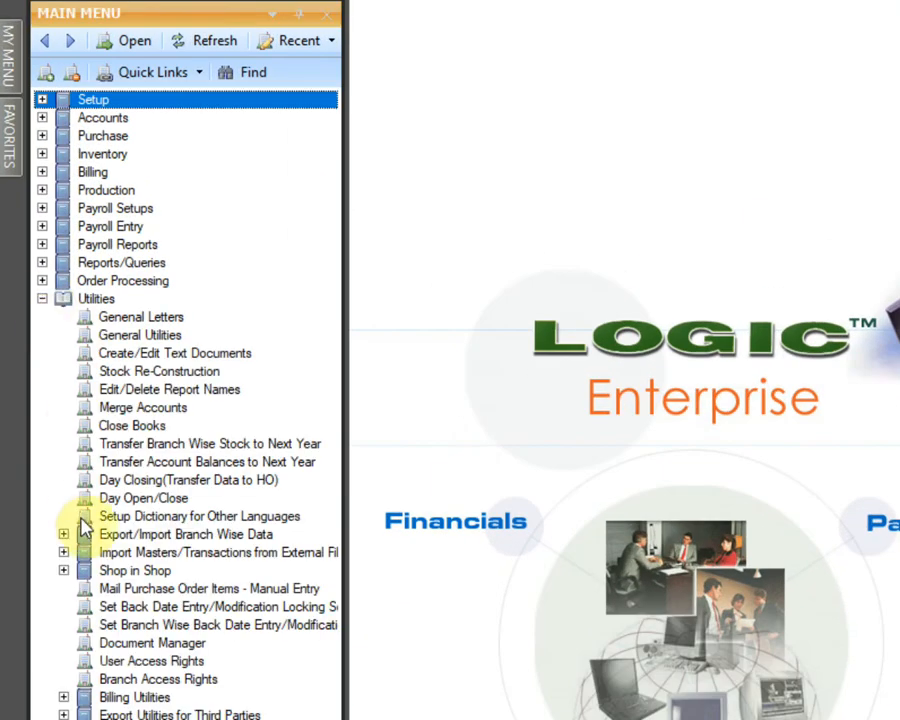
pyautogui.click(64, 552)
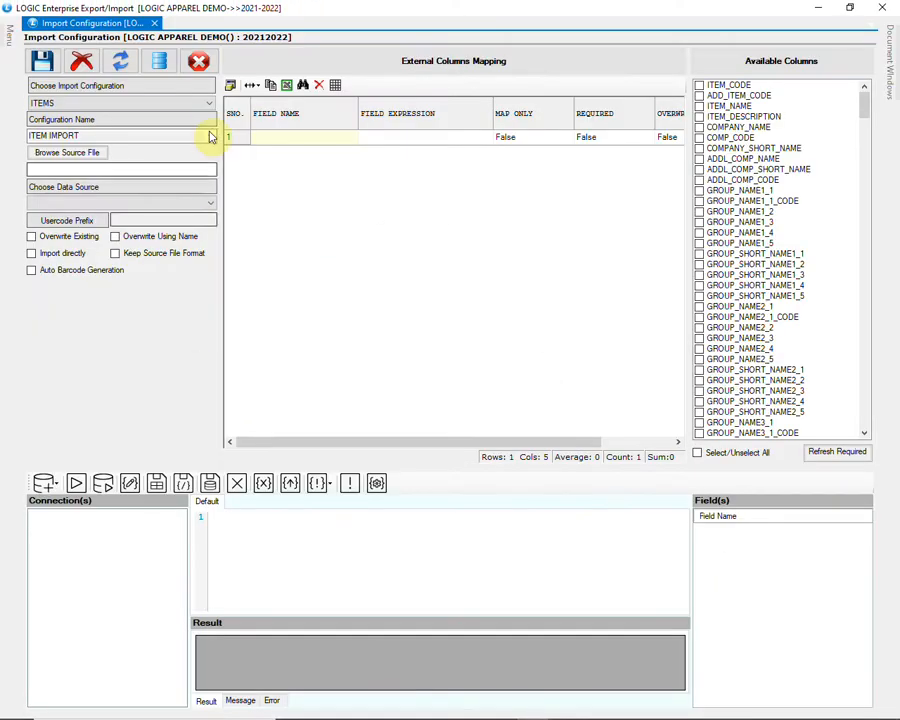
# Name the import configuration ITEM MASTER and save it, confirming the saved message
pyautogui.click(208, 104)
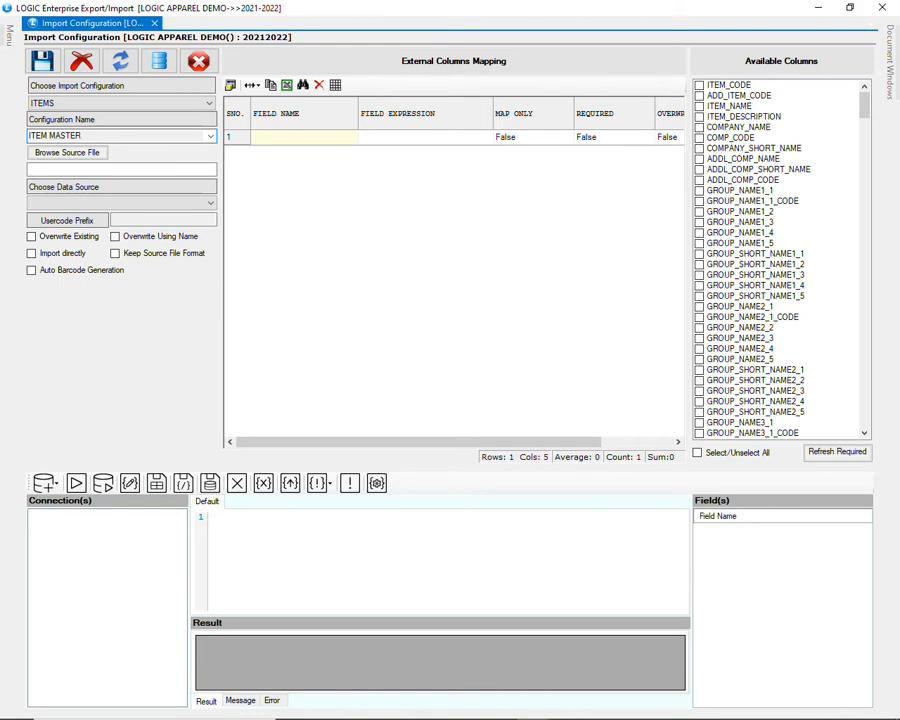
pyautogui.click(42, 60)
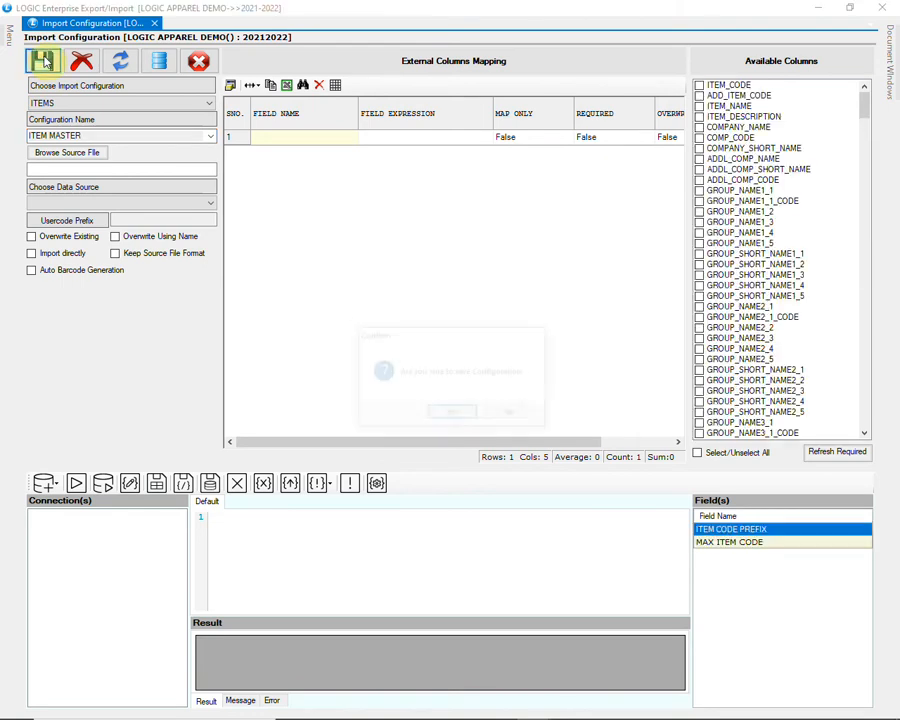
pyautogui.click(44, 60)
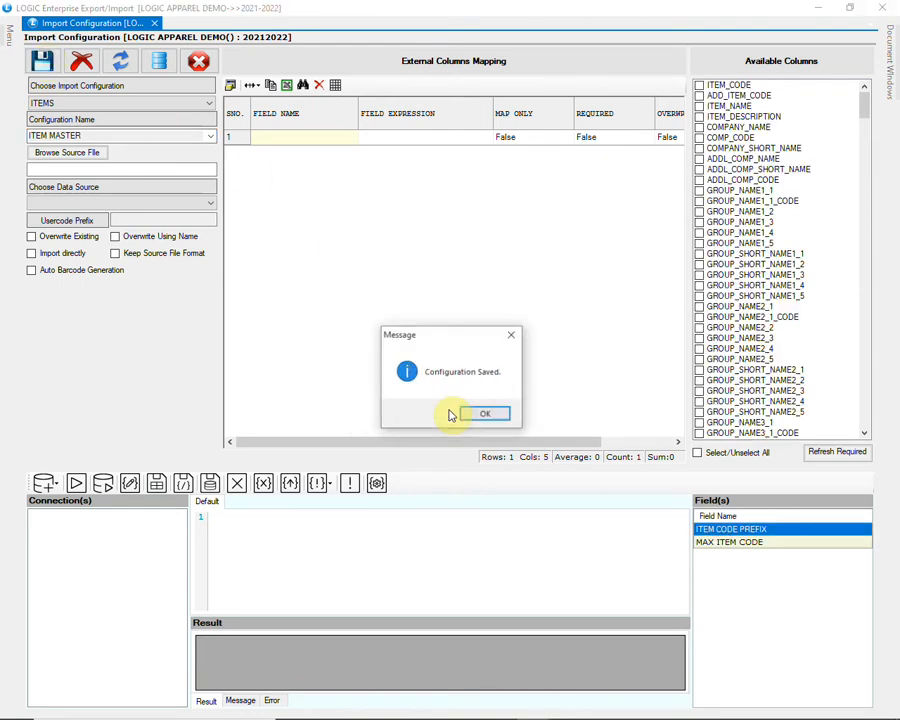
pyautogui.click(484, 412)
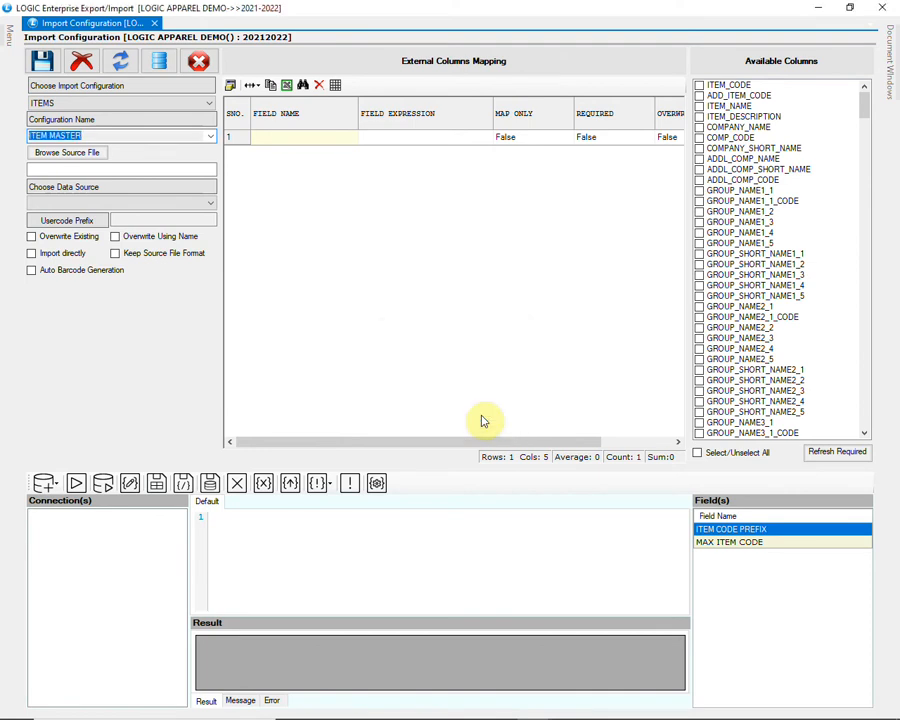
pyautogui.moveTo(224, 204)
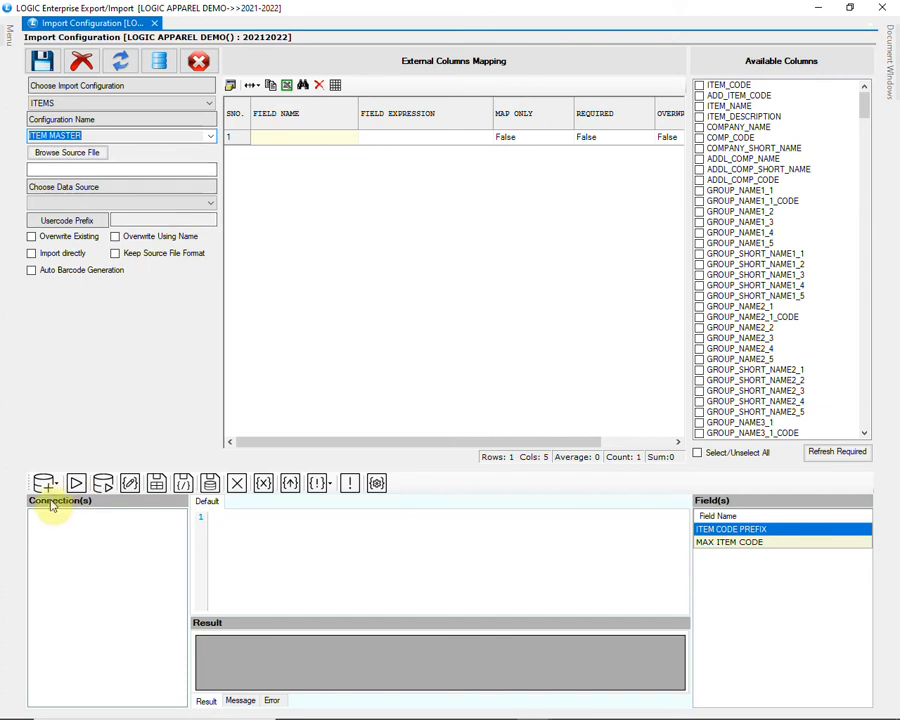
# Add a new connection named ITEM and choose Microsoft Excel as its source type
pyautogui.click(44, 482)
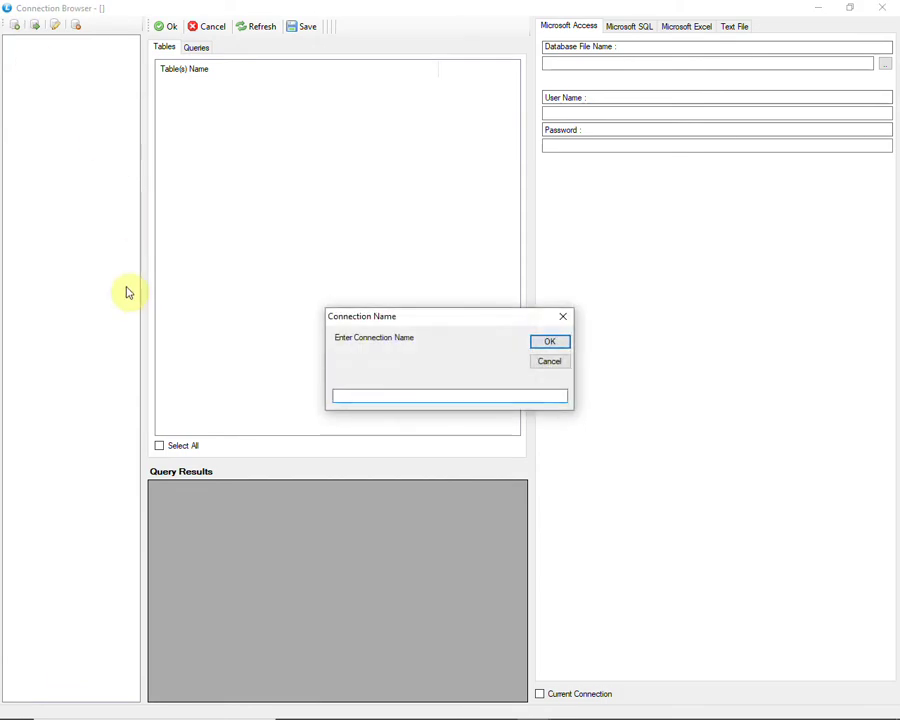
pyautogui.write('ITEM')
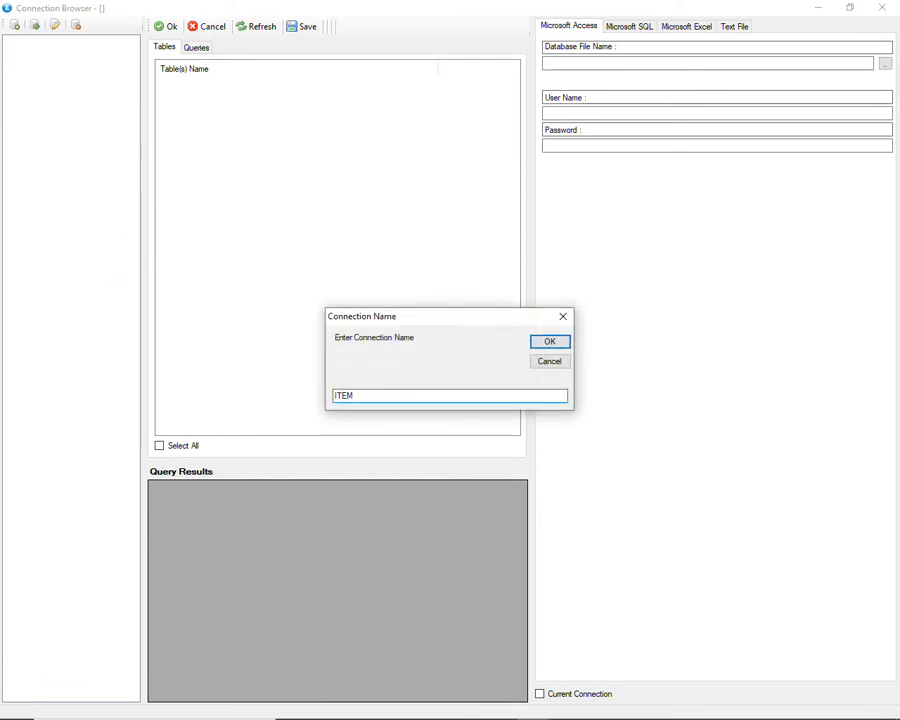
pyautogui.click(550, 340)
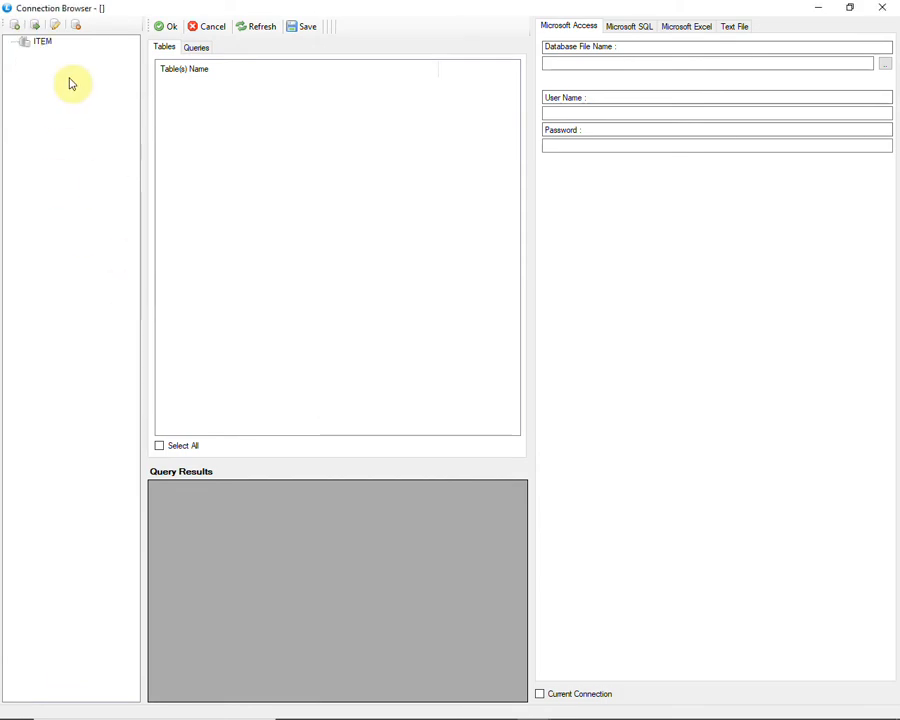
pyautogui.click(42, 40)
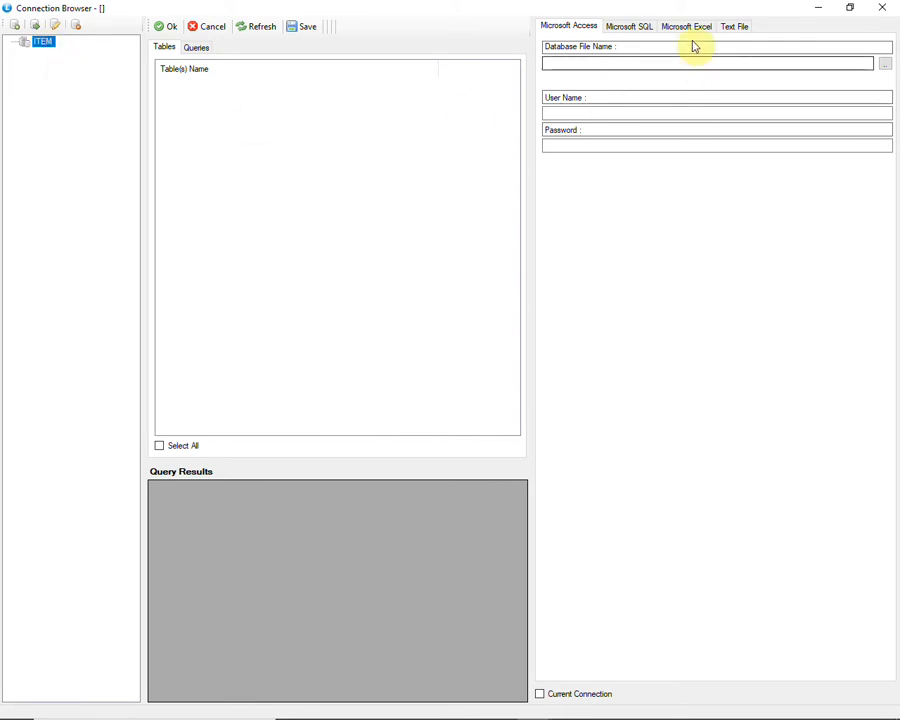
pyautogui.click(686, 26)
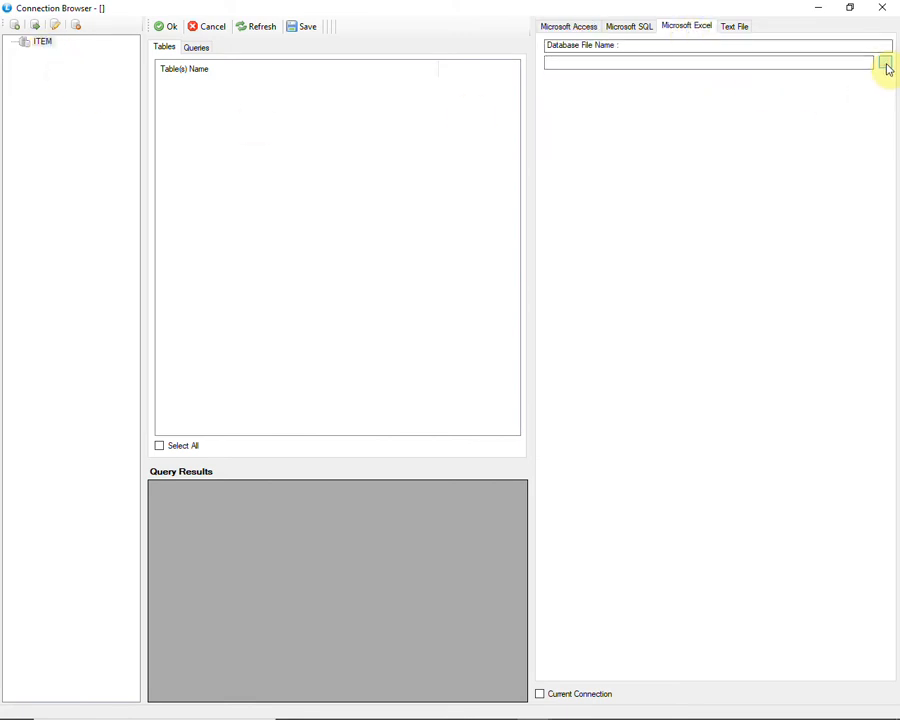
# Point the ITEM connection at the IMPORT ITEM MASTER workbook, include Sheet1, and save it
pyautogui.click(884, 62)
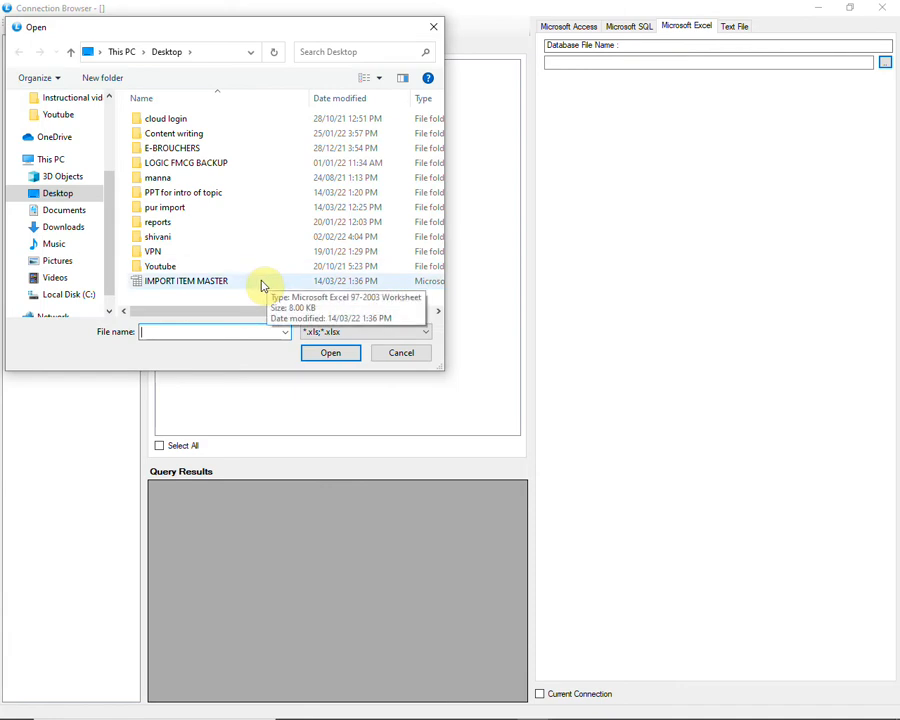
pyautogui.click(184, 280)
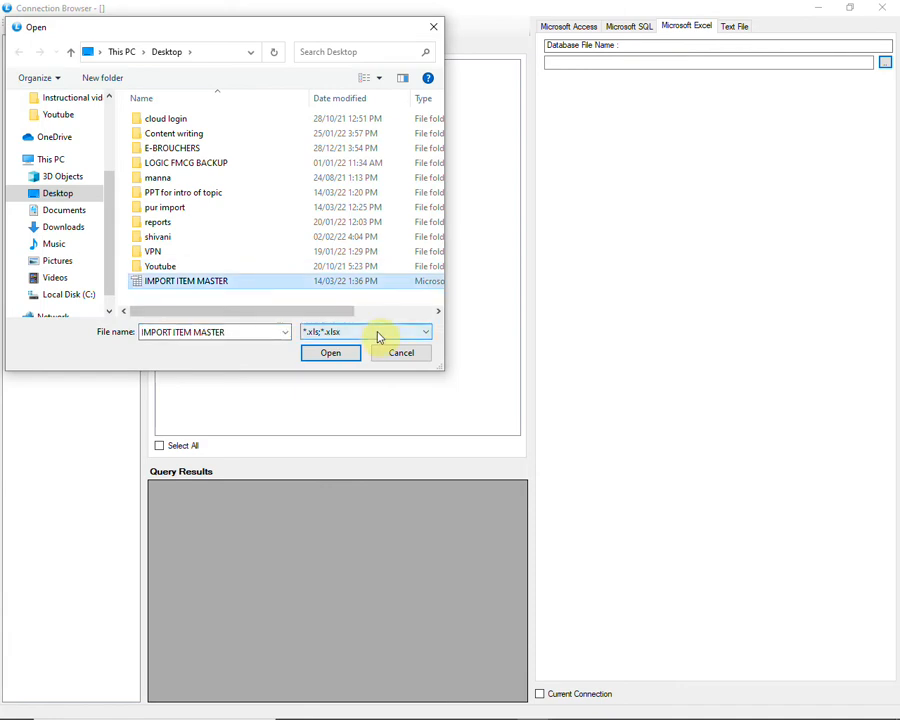
pyautogui.click(424, 332)
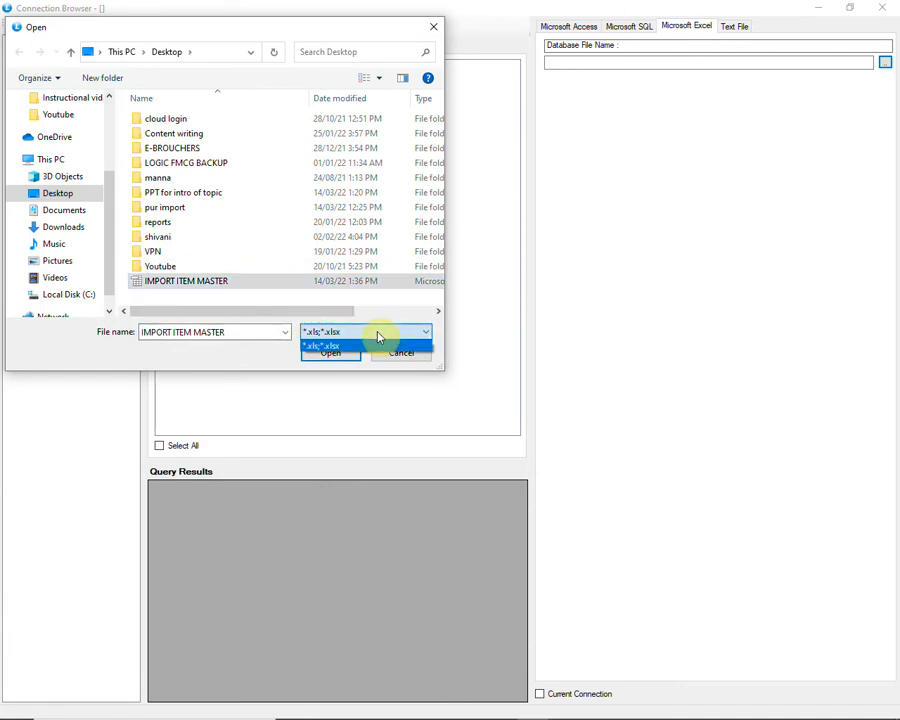
pyautogui.click(330, 344)
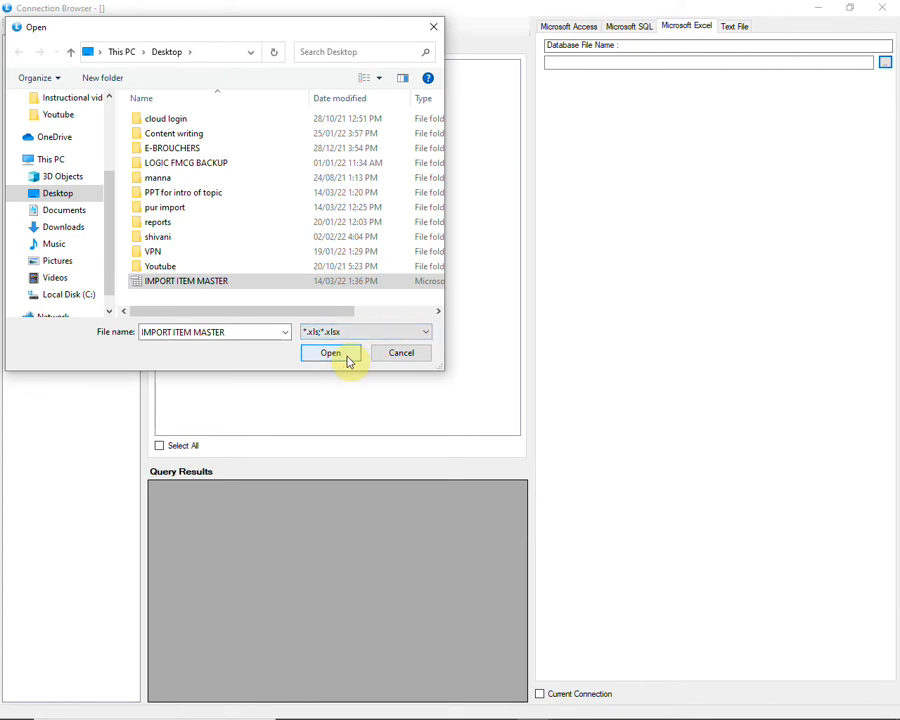
pyautogui.click(330, 352)
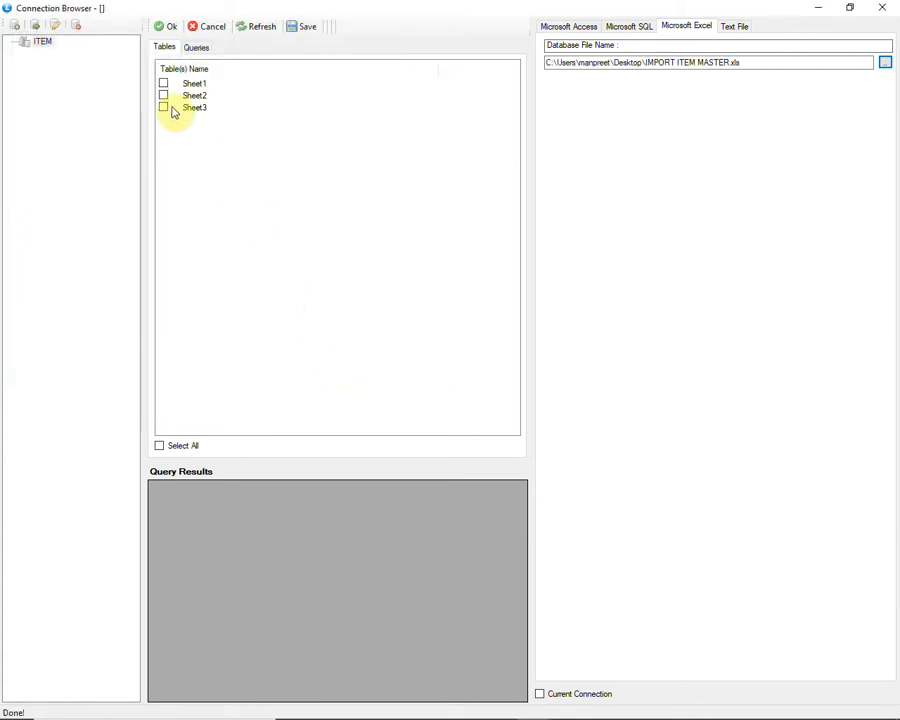
pyautogui.click(164, 84)
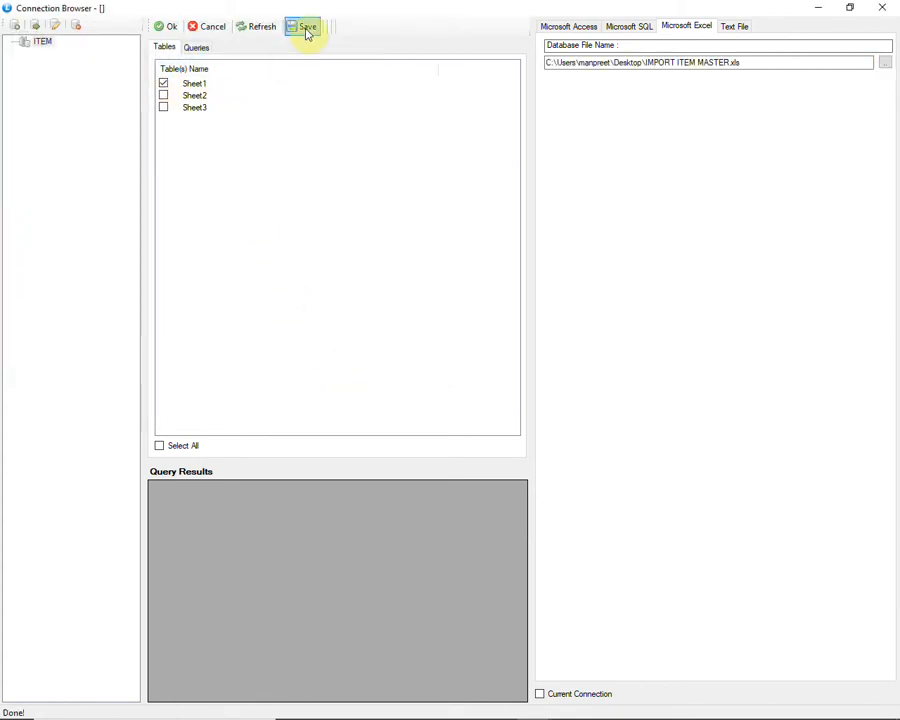
pyautogui.click(304, 26)
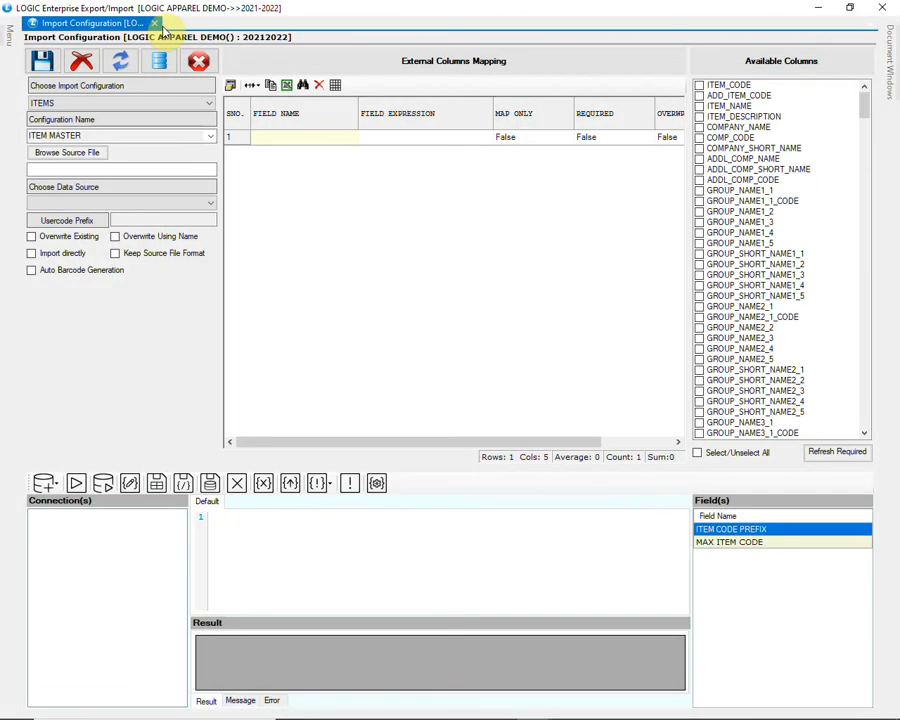
# Save the ITEM MASTER configuration again so it includes the external database connection
pyautogui.click(44, 60)
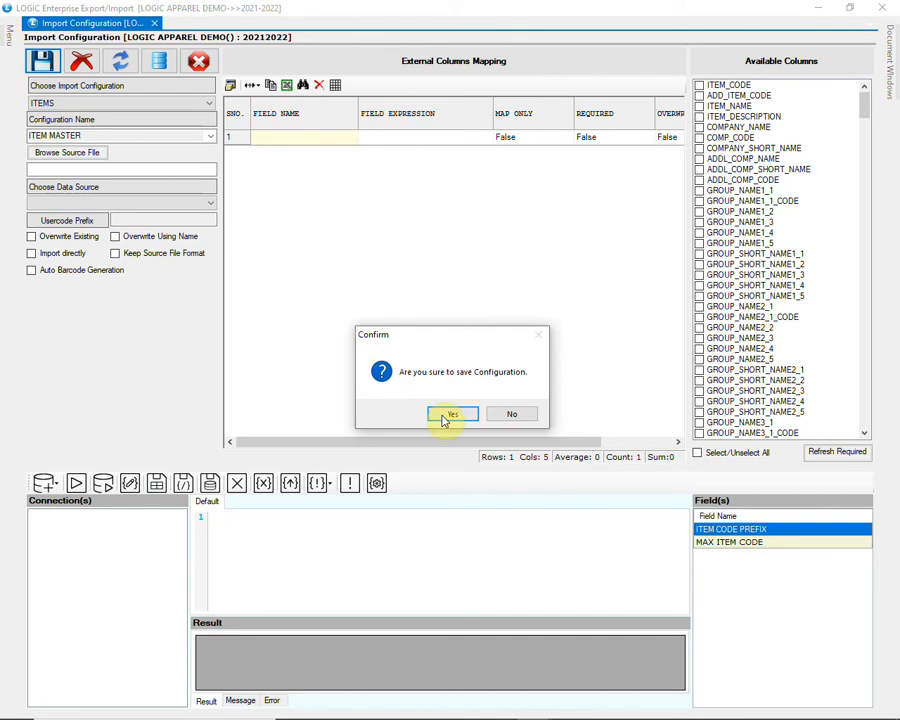
pyautogui.click(452, 414)
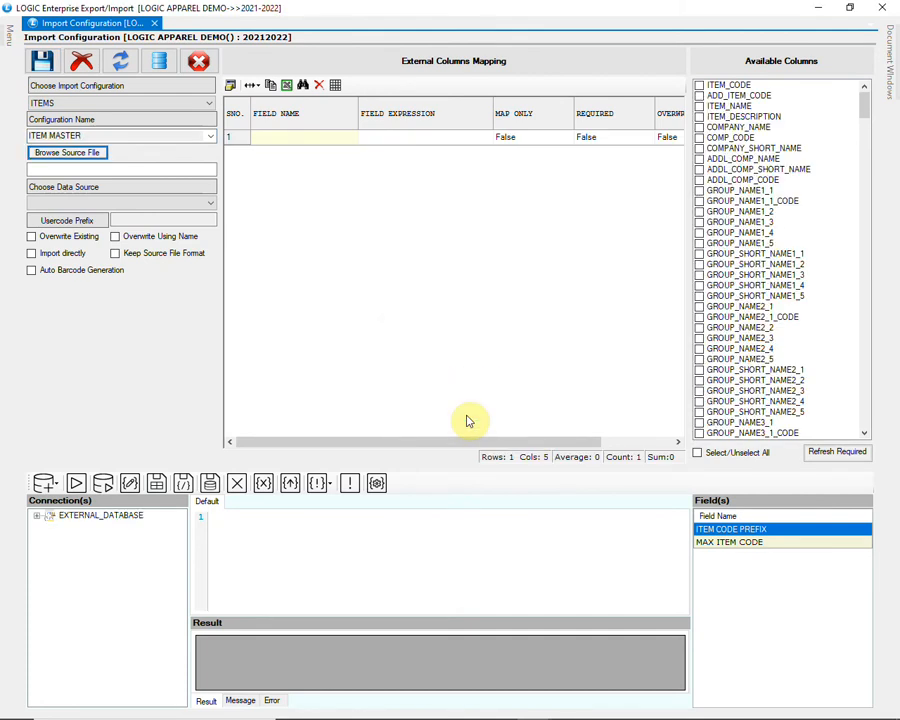
pyautogui.moveTo(240, 252)
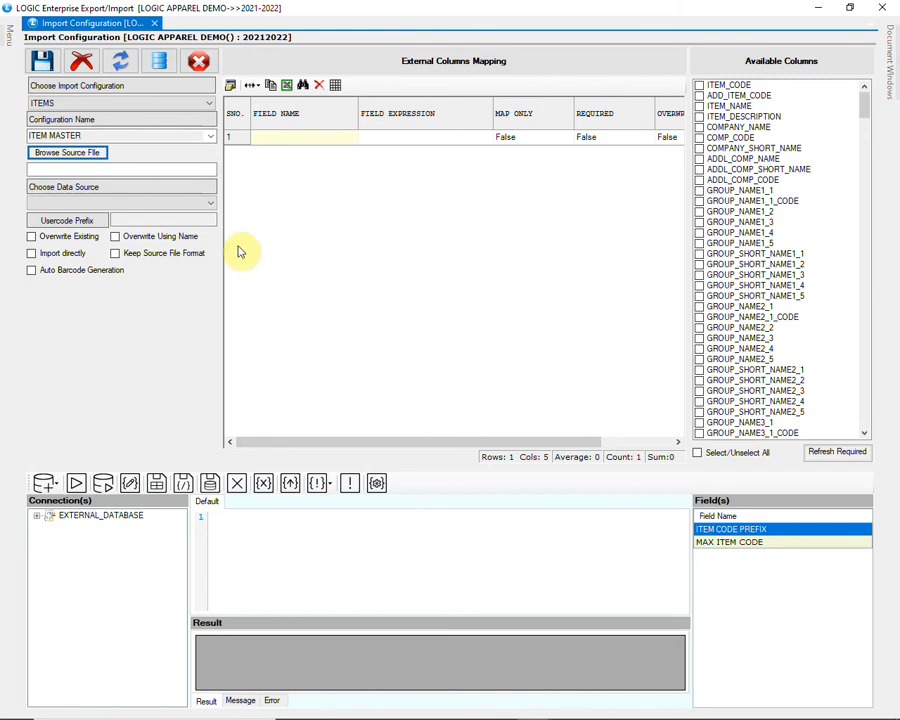
# Choose Sheet1 as the data source, review the Available Columns list, and refresh the mapping grid
pyautogui.click(208, 202)
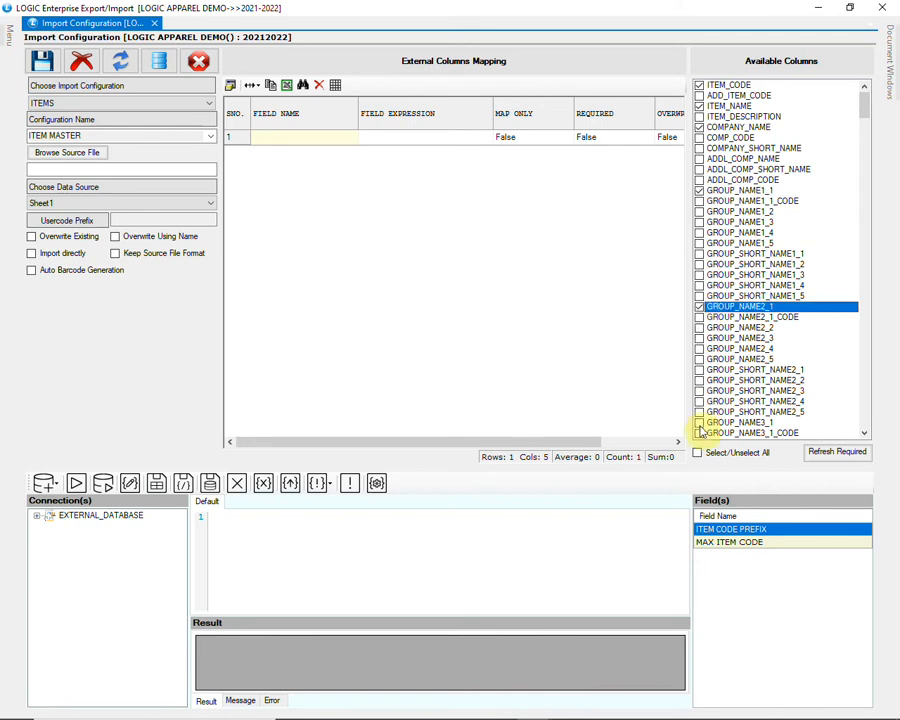
pyautogui.scroll(-3)
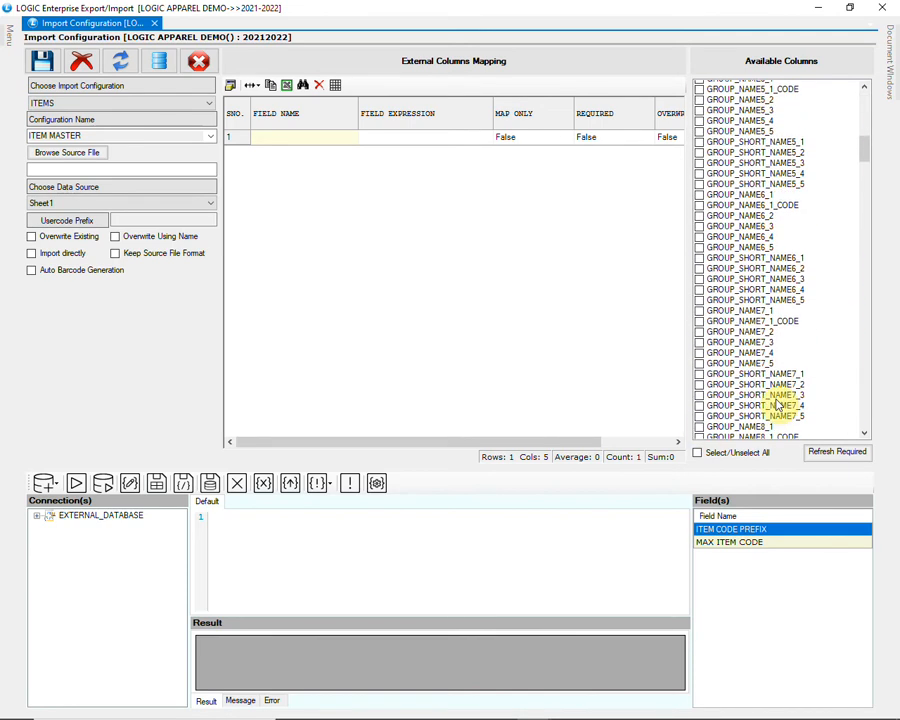
pyautogui.scroll(-3)
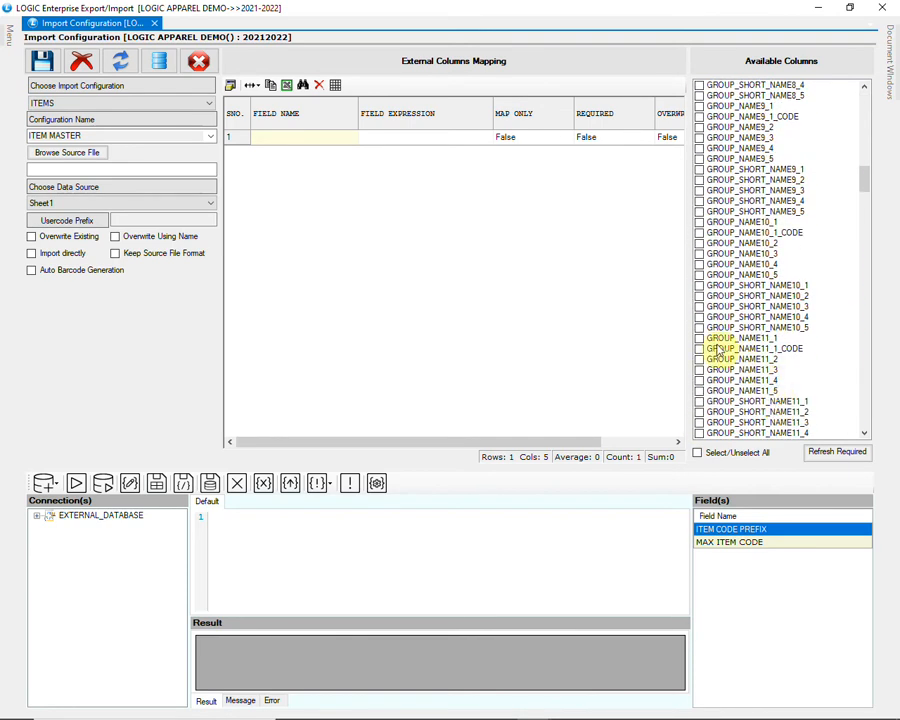
pyautogui.scroll(-3)
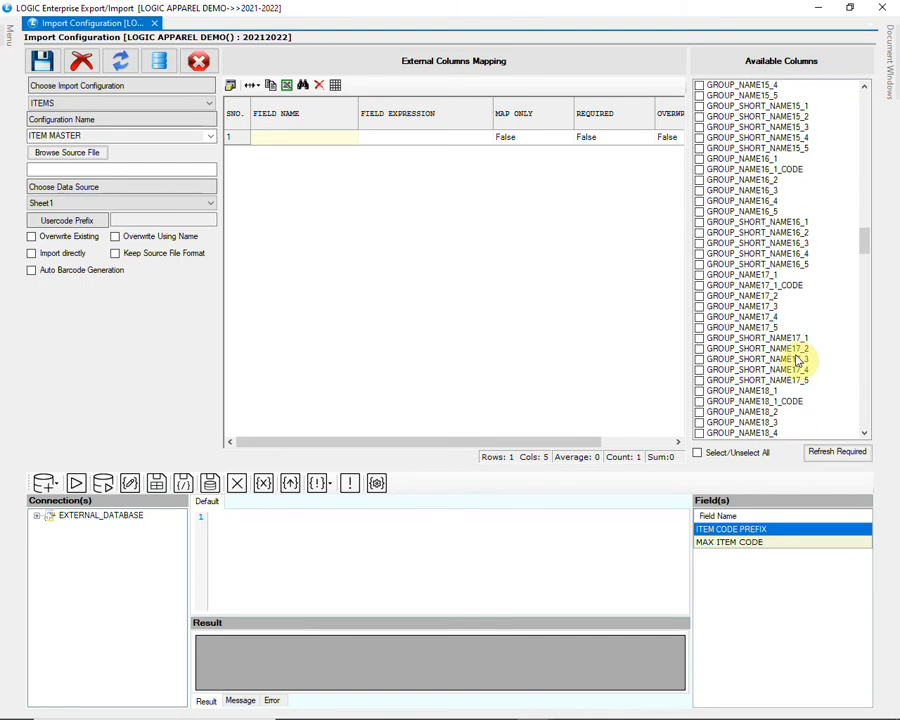
pyautogui.scroll(-3)
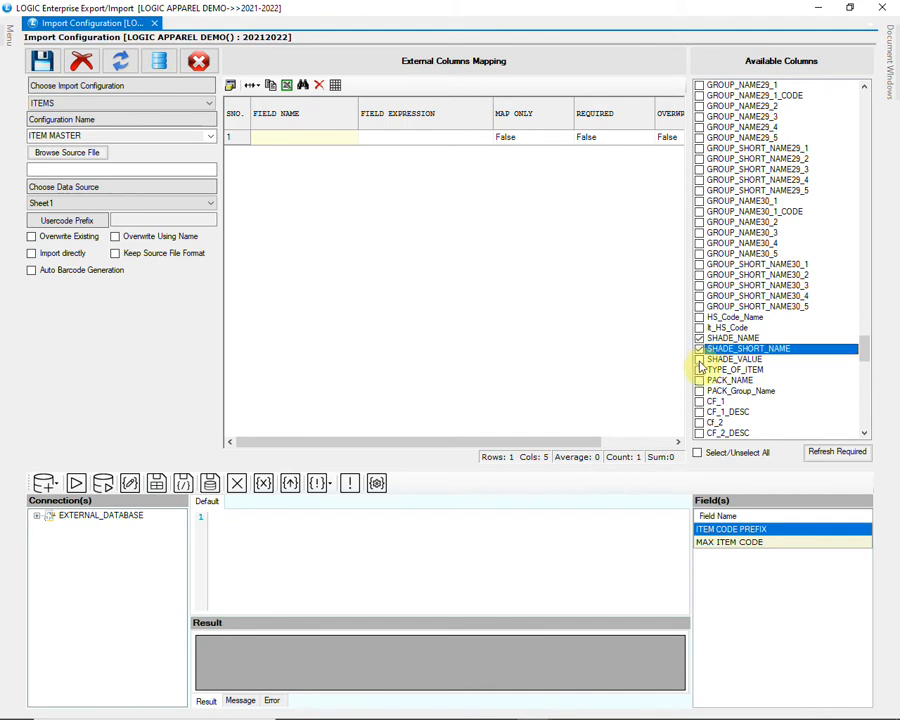
pyautogui.scroll(-3)
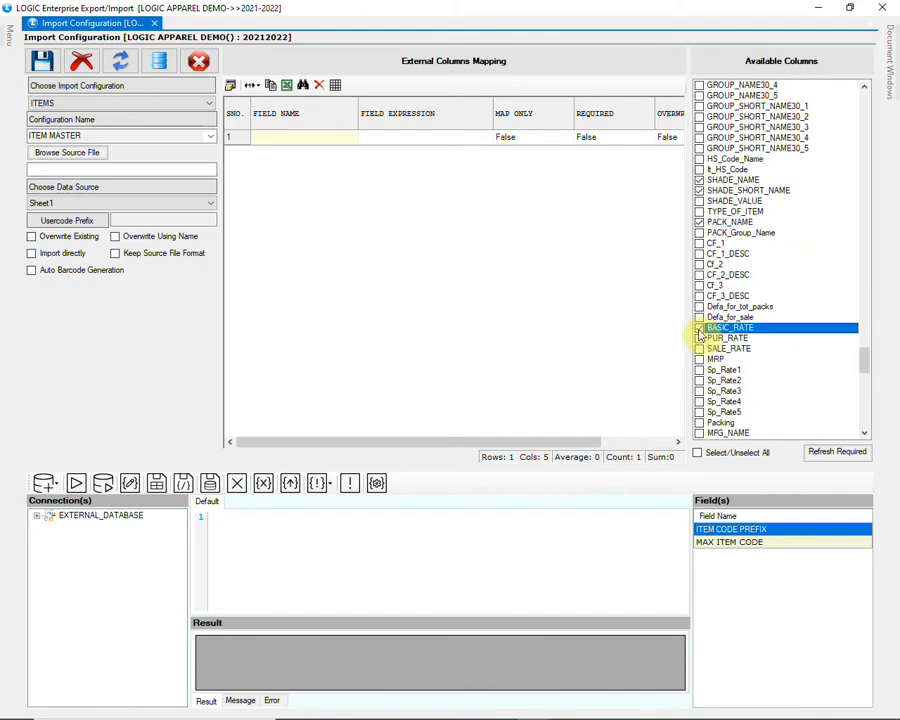
pyautogui.scroll(-3)
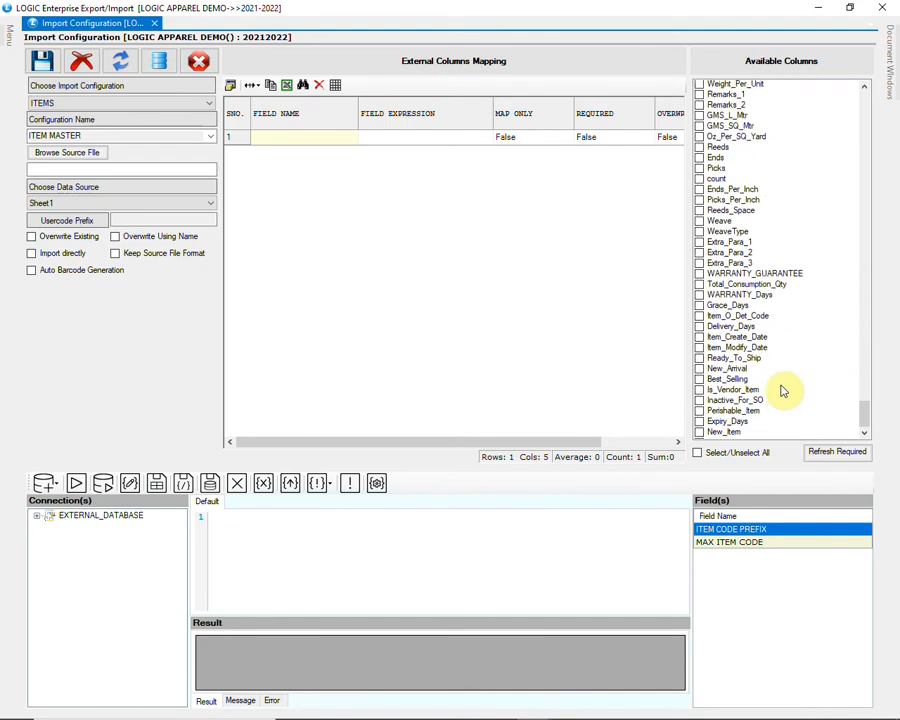
pyautogui.click(836, 452)
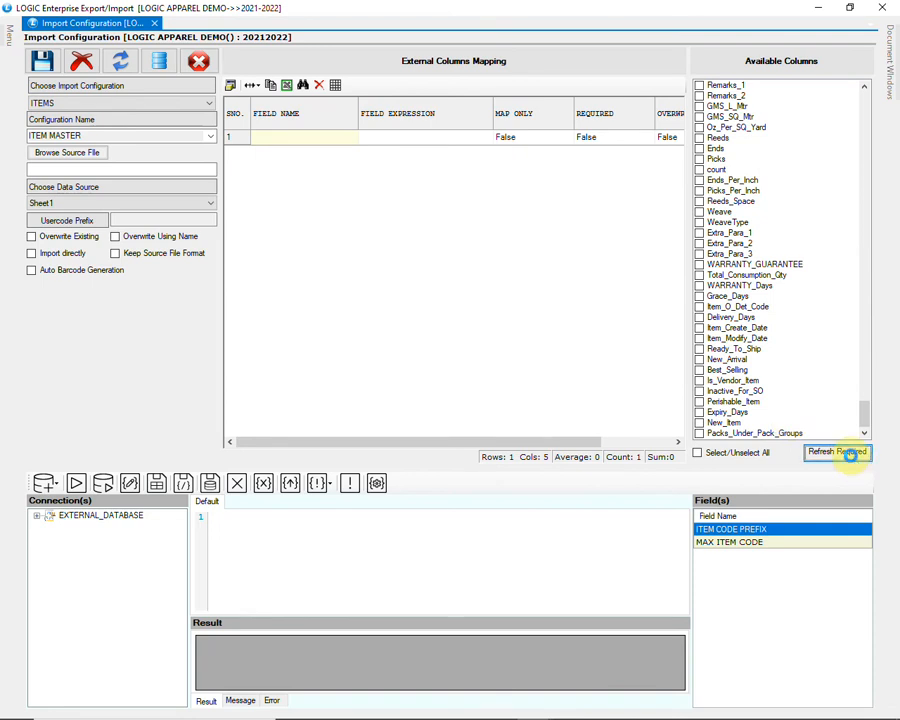
# Load the sheet fields and map ITEM NAME to the ITEM NAME column
pyautogui.click(836, 452)
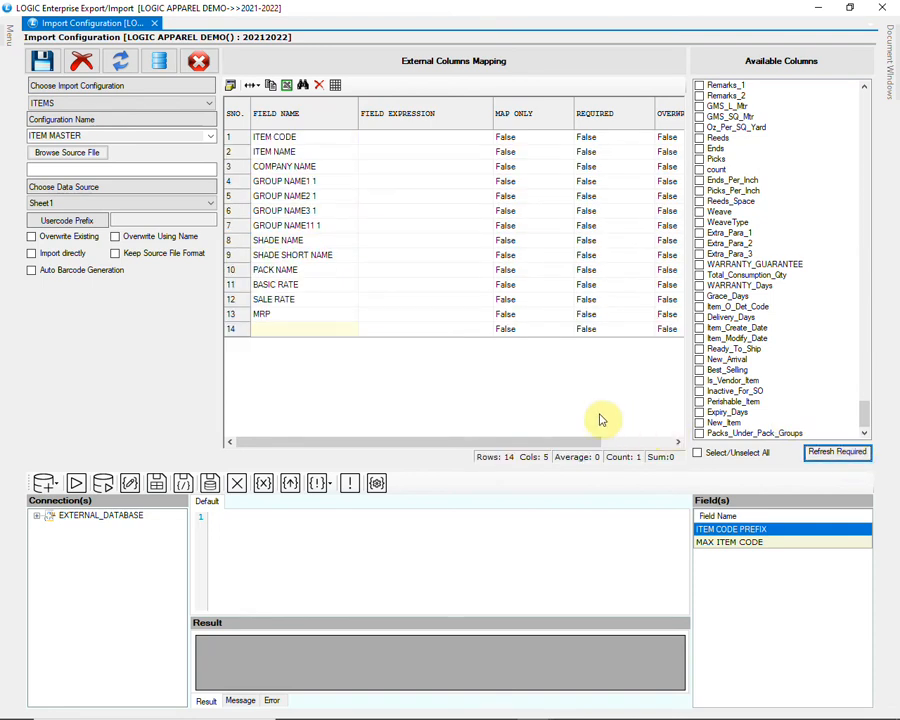
pyautogui.click(424, 136)
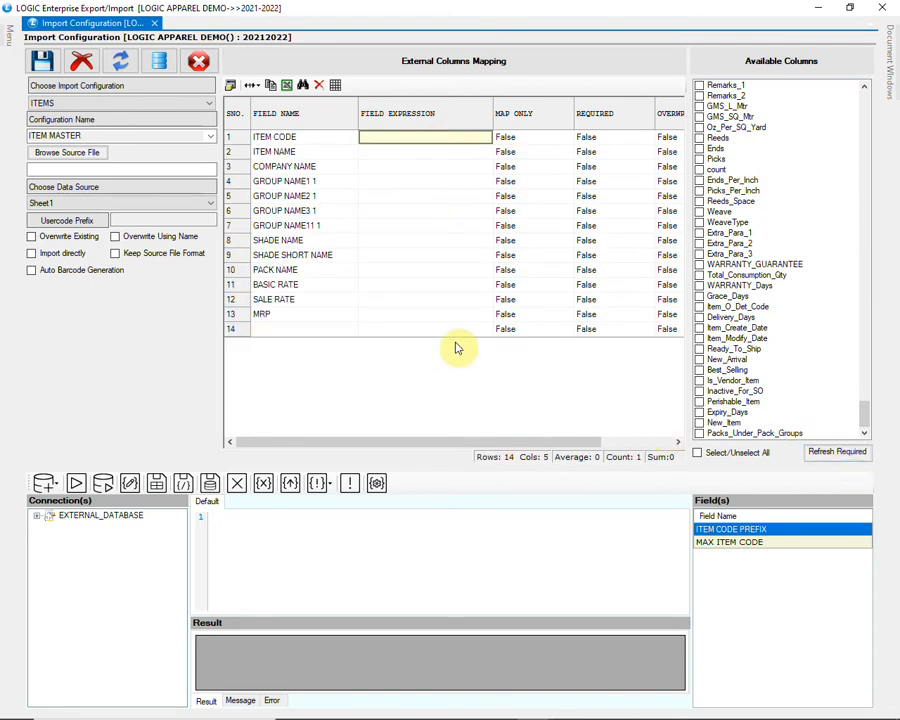
pyautogui.click(424, 152)
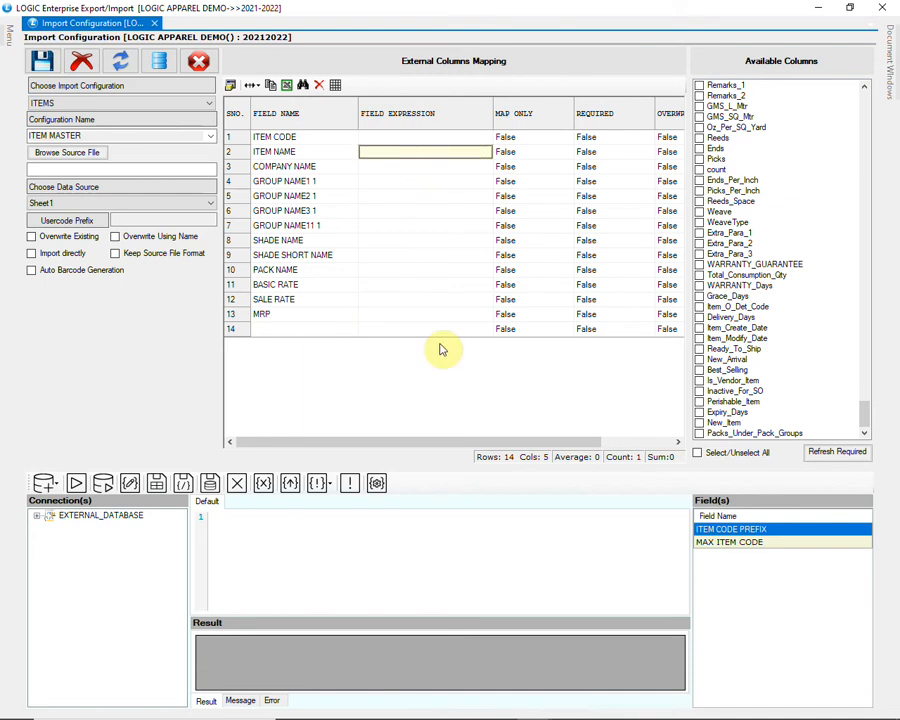
pyautogui.click(420, 152)
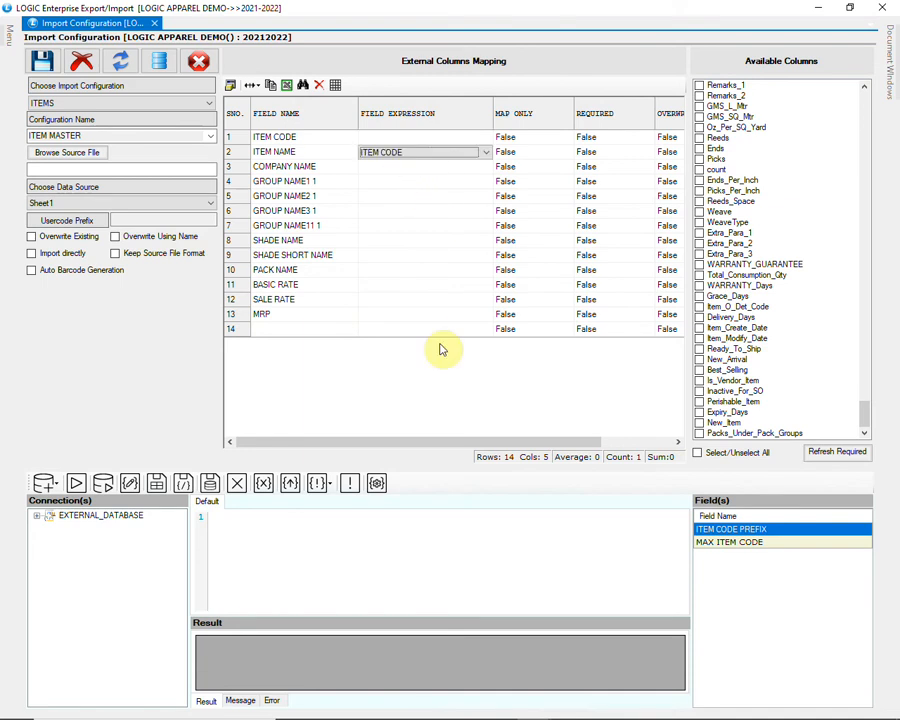
pyautogui.click(484, 152)
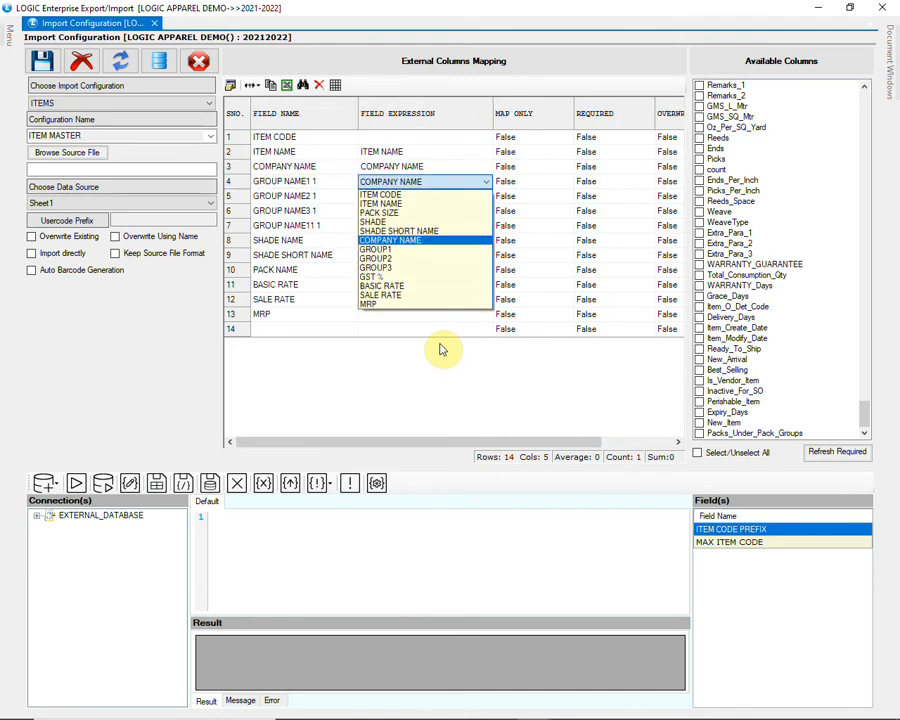
# Map GROUP NAME1:1 to GROUP1, GROUP NAME2:1 to GROUP2, and GROUP NAME11:1 to GST %
pyautogui.click(376, 248)
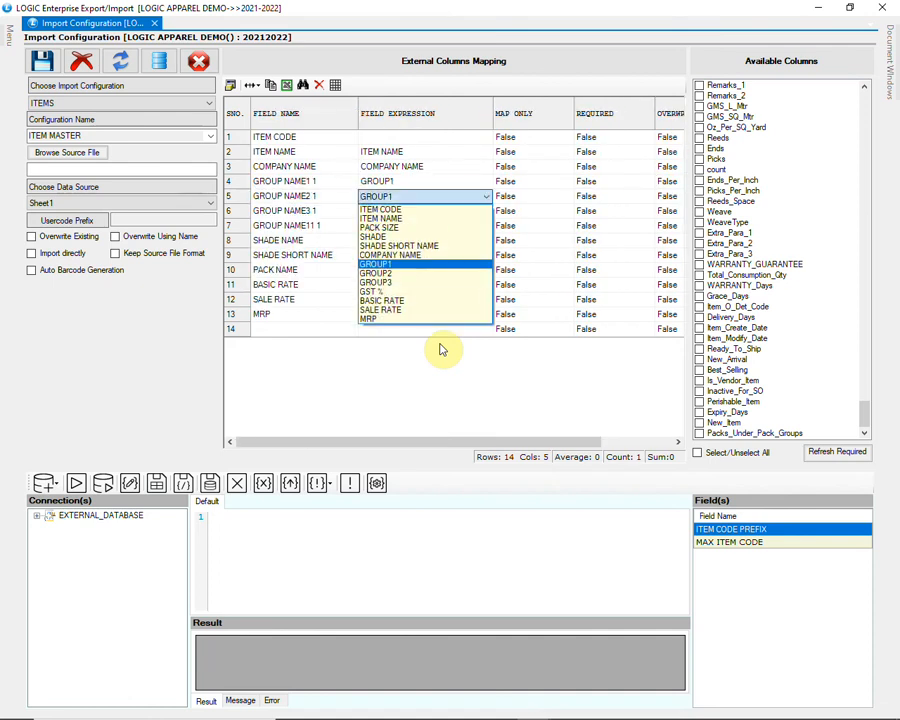
pyautogui.click(376, 272)
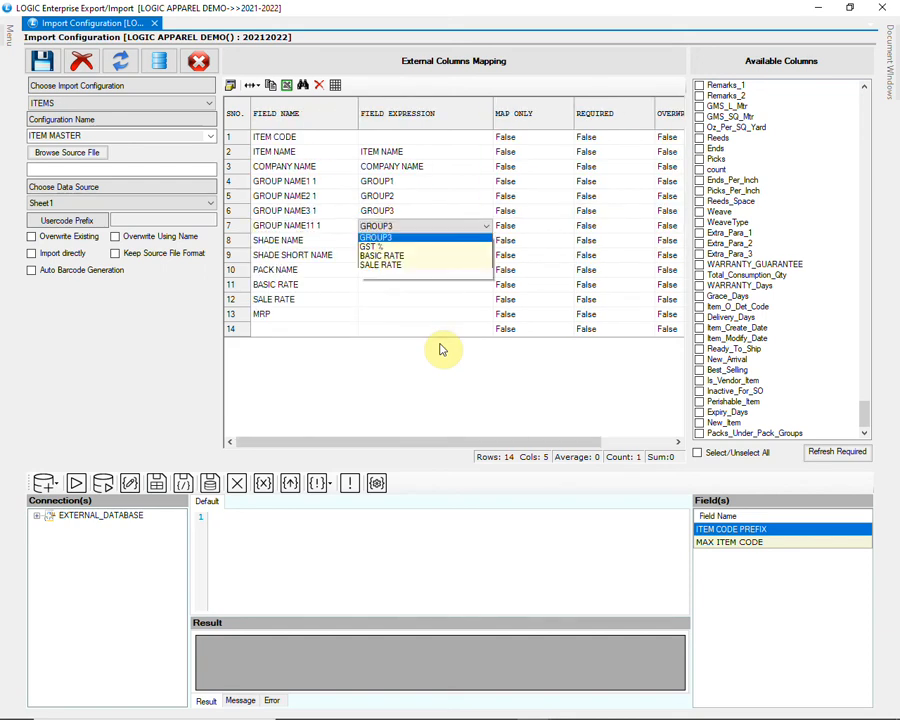
pyautogui.click(372, 246)
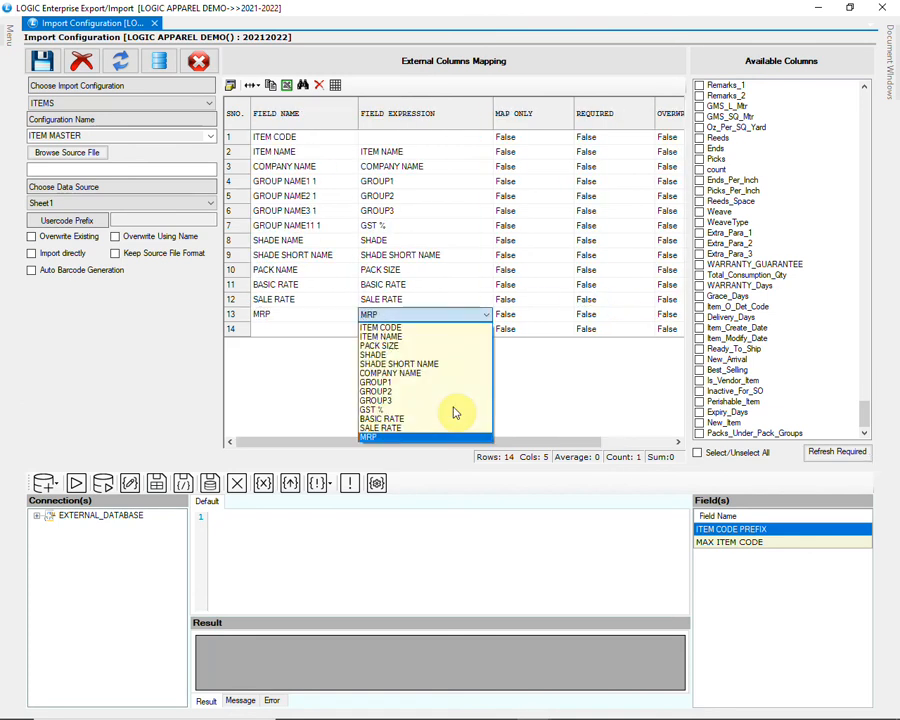
# Map the MRP field to MRP and save the configuration, confirming the saved message
pyautogui.click(368, 436)
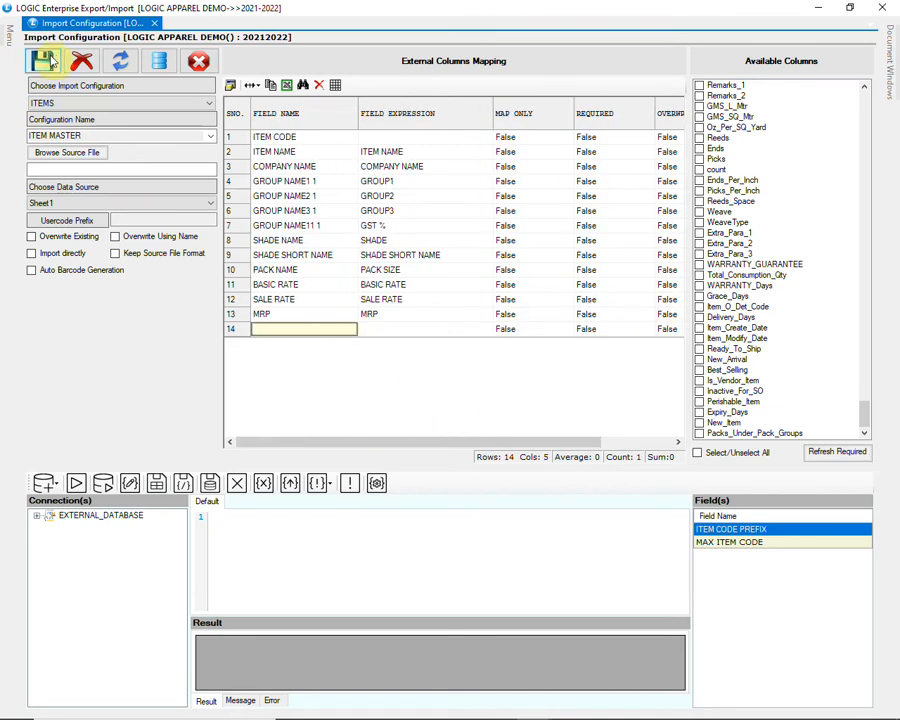
pyautogui.click(42, 60)
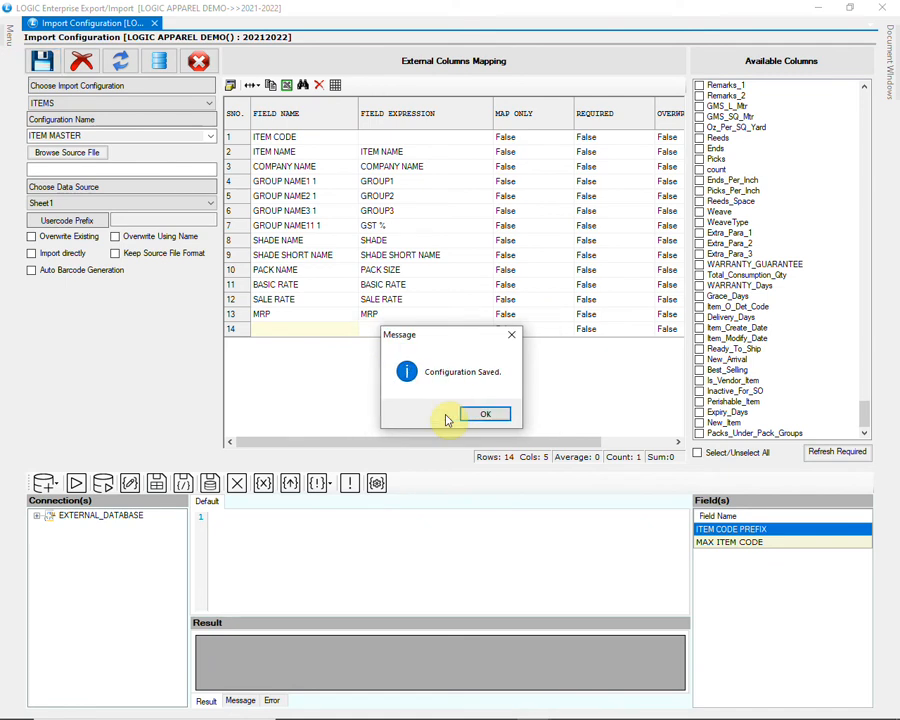
pyautogui.click(484, 414)
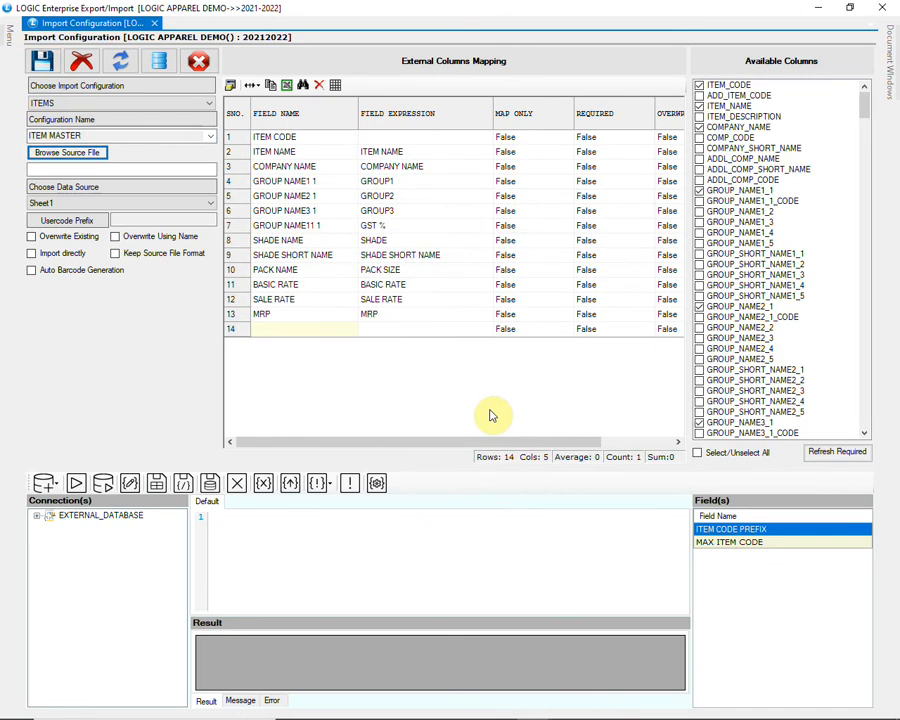
pyautogui.moveTo(350, 344)
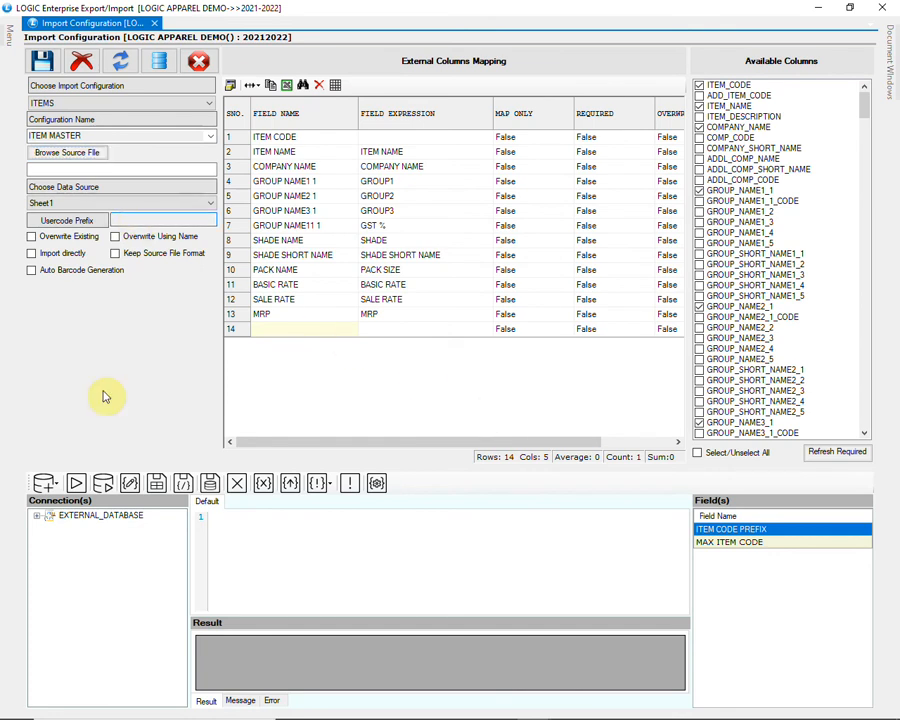
# Set Usecode Prefix 998877 and build the ITEM CODE expression from ITEM CODE PREFIX and getnextcode of MAX ITEM CODE
pyautogui.write('998877')
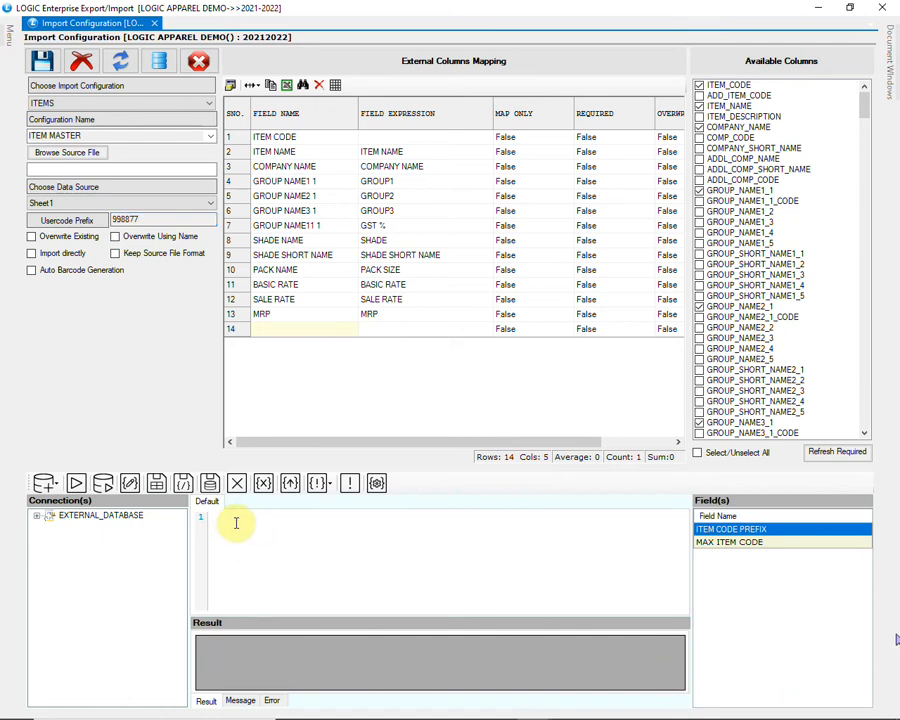
pyautogui.click(238, 524)
pyautogui.write('"@<ITEM CODE PREFIX>@" & getnextcode("A",@<MAX ITEM CODE>@)')
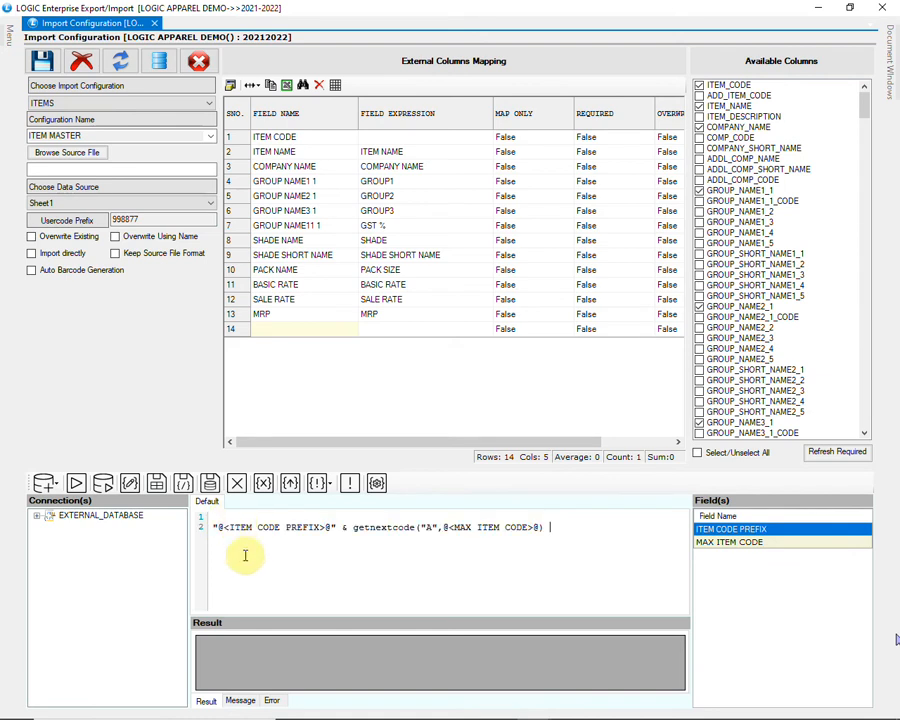
pyautogui.moveTo(344, 544)
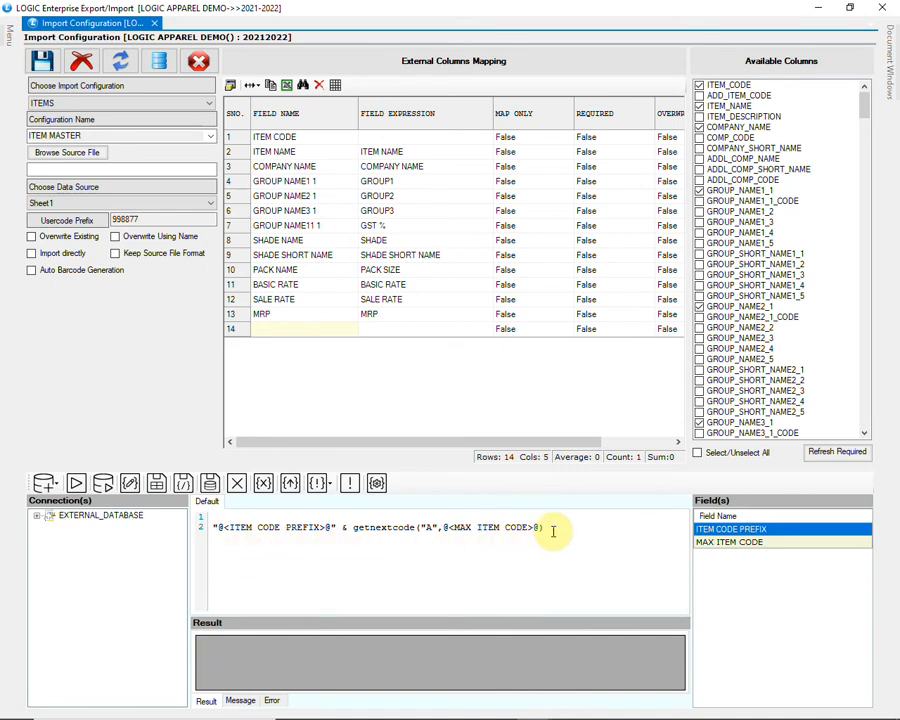
pyautogui.doubleClick(242, 528)
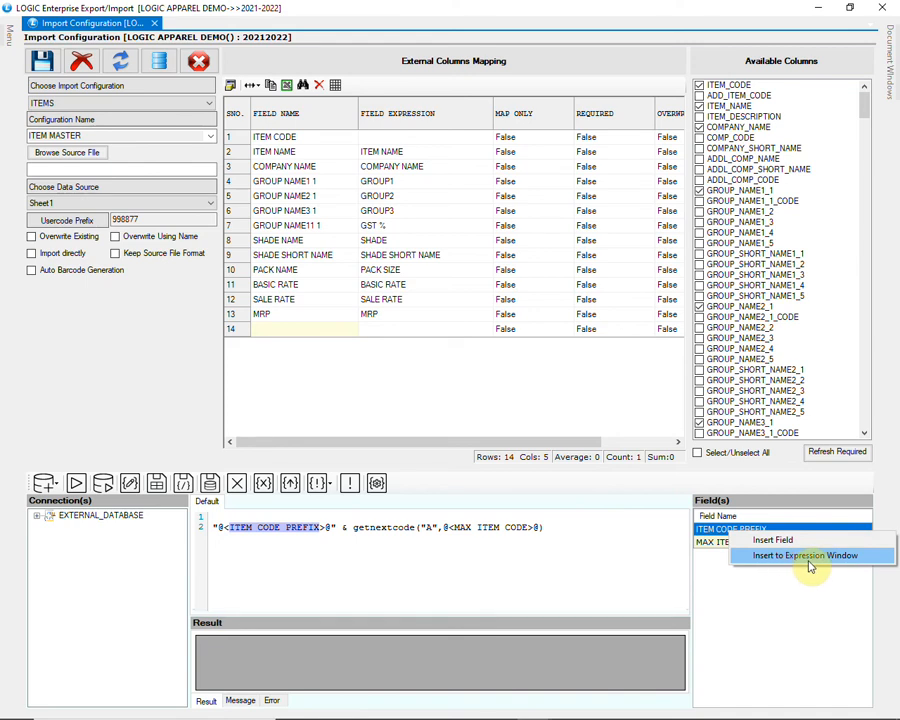
pyautogui.moveTo(392, 548)
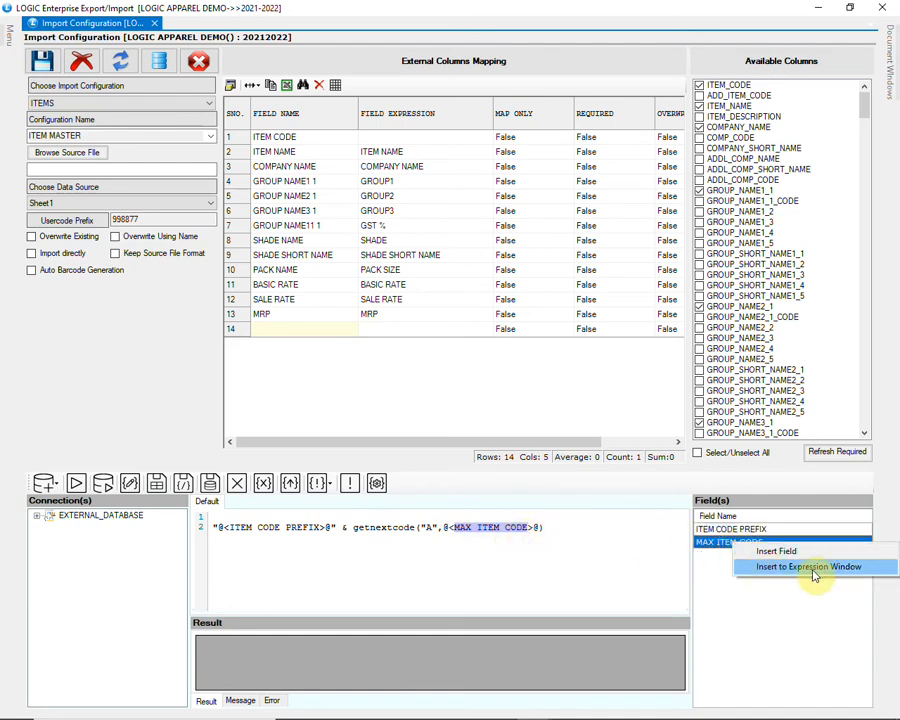
pyautogui.moveTo(562, 536)
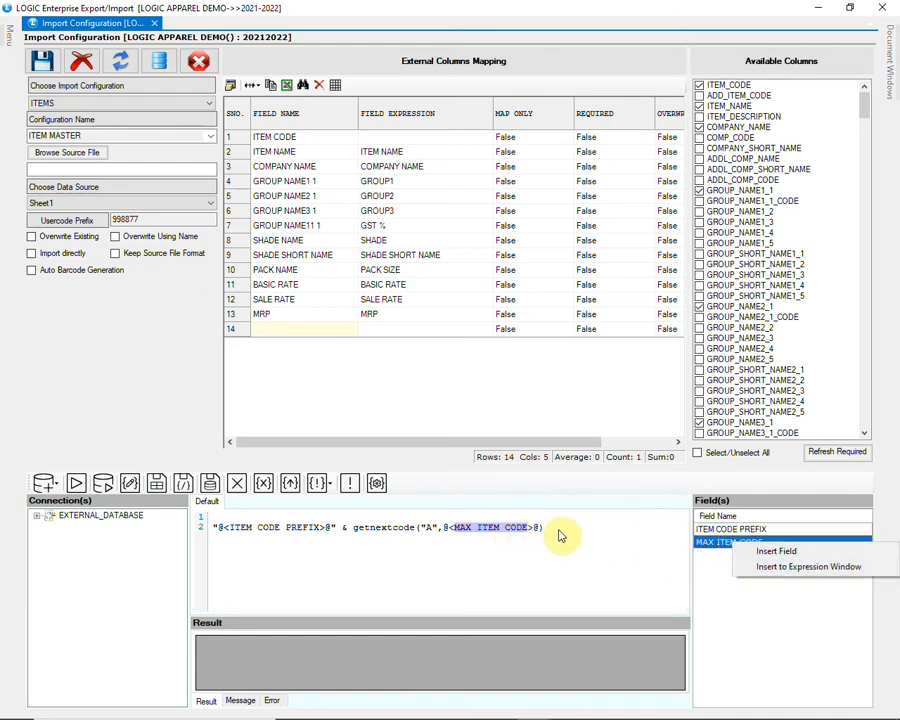
pyautogui.click(808, 566)
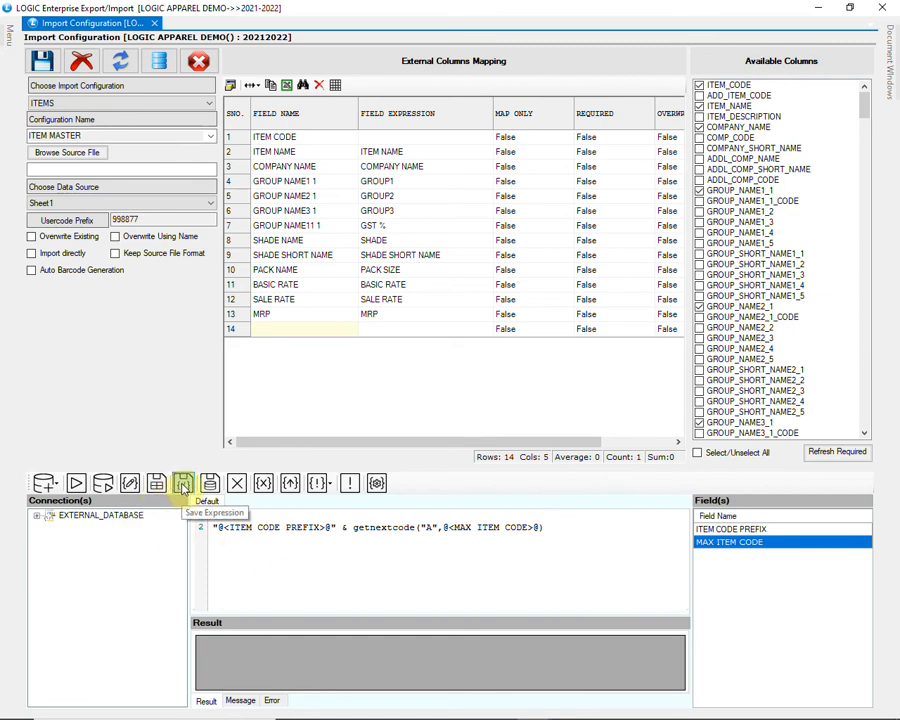
# Save the expression as EXP_ITEMCODE and show it under the EXPRESSION node of the connection tree
pyautogui.click(184, 482)
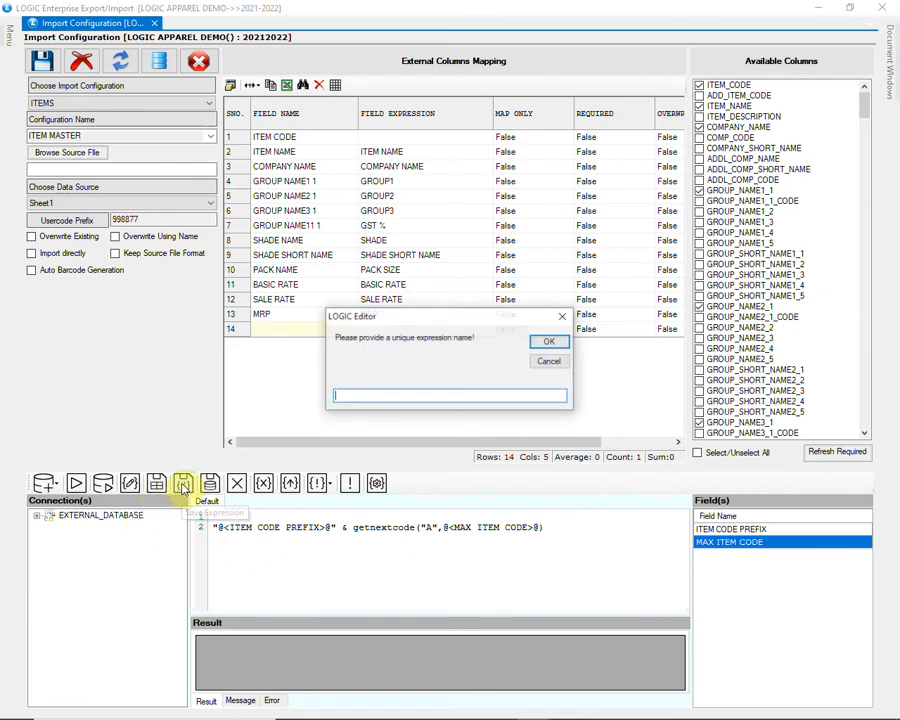
pyautogui.write('EXP_')
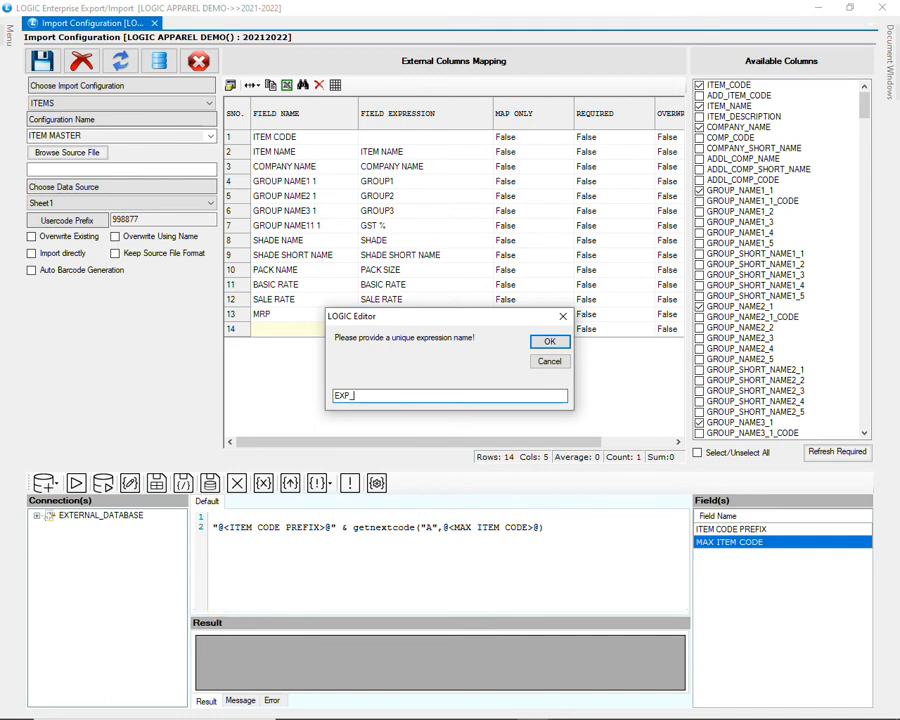
pyautogui.click(548, 340)
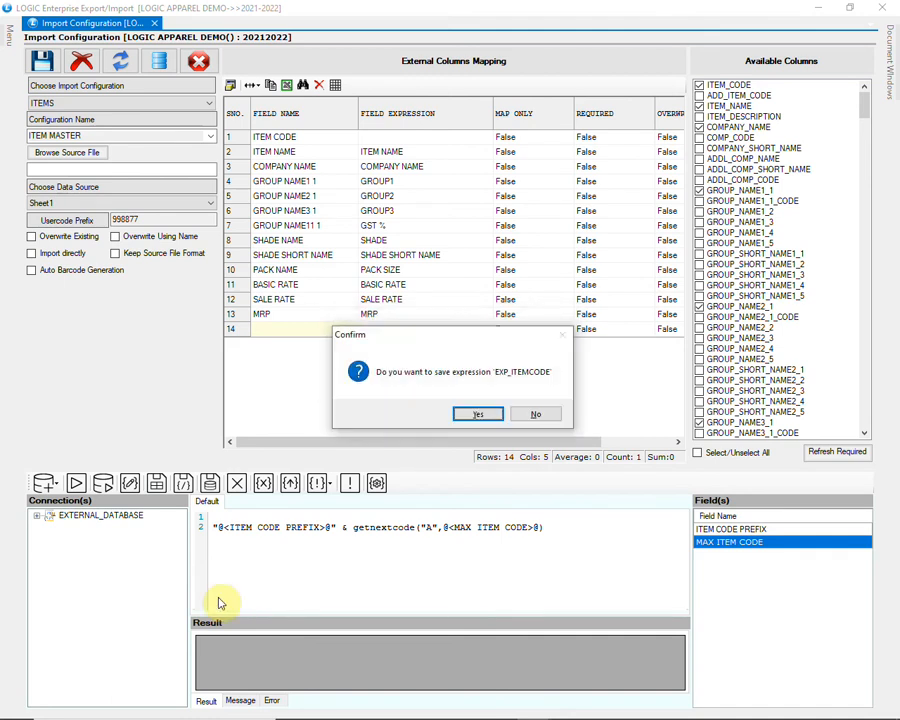
pyautogui.click(476, 414)
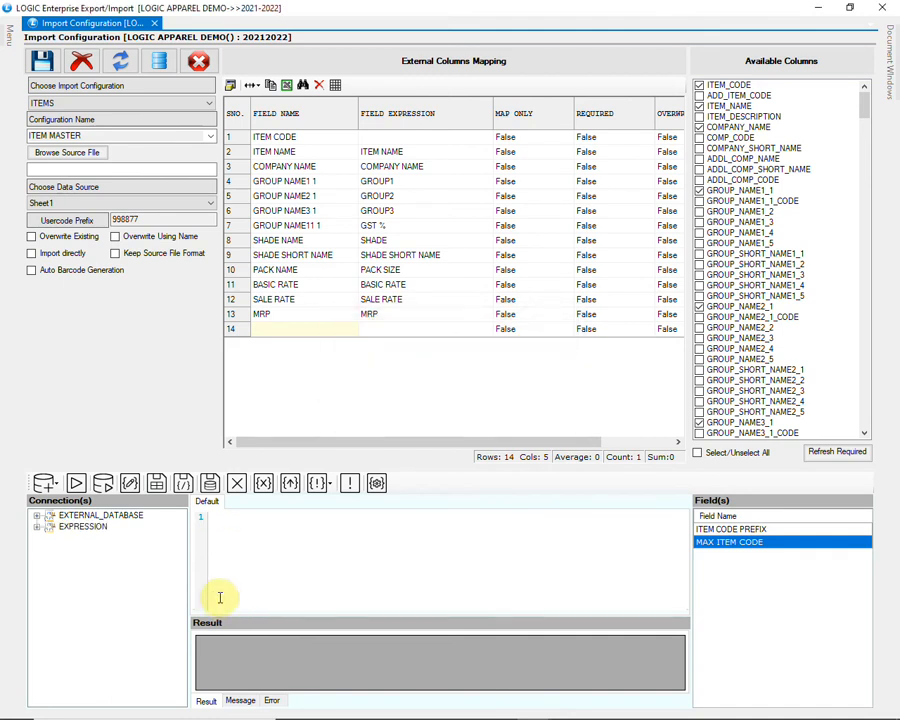
pyautogui.click(36, 526)
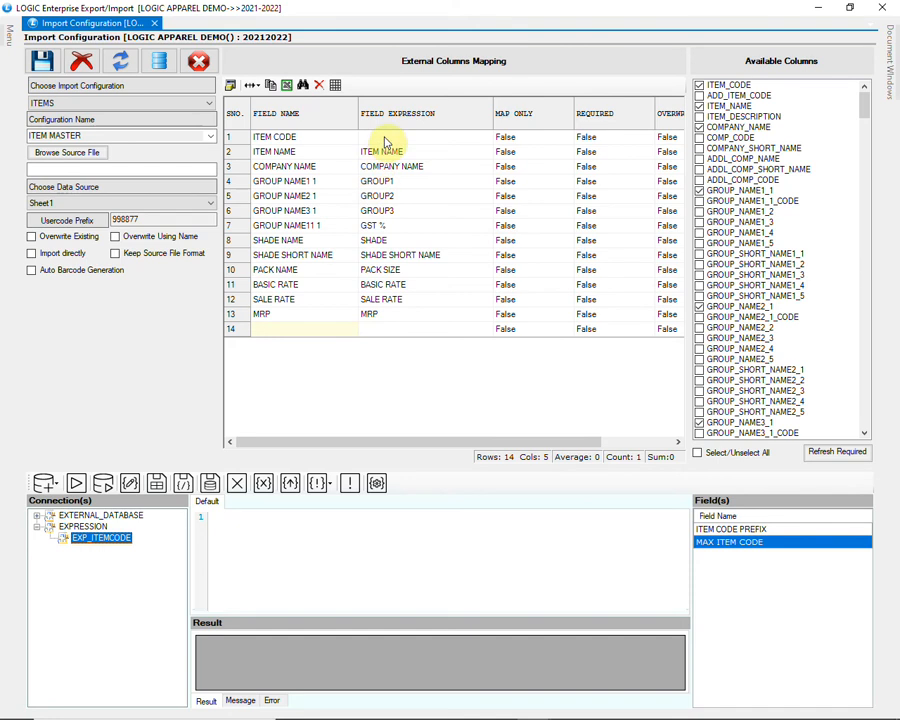
# Confirm ITEM CODE maps to EXP_ITEMCODE and save the ITEM MASTER import configuration
pyautogui.click(420, 136)
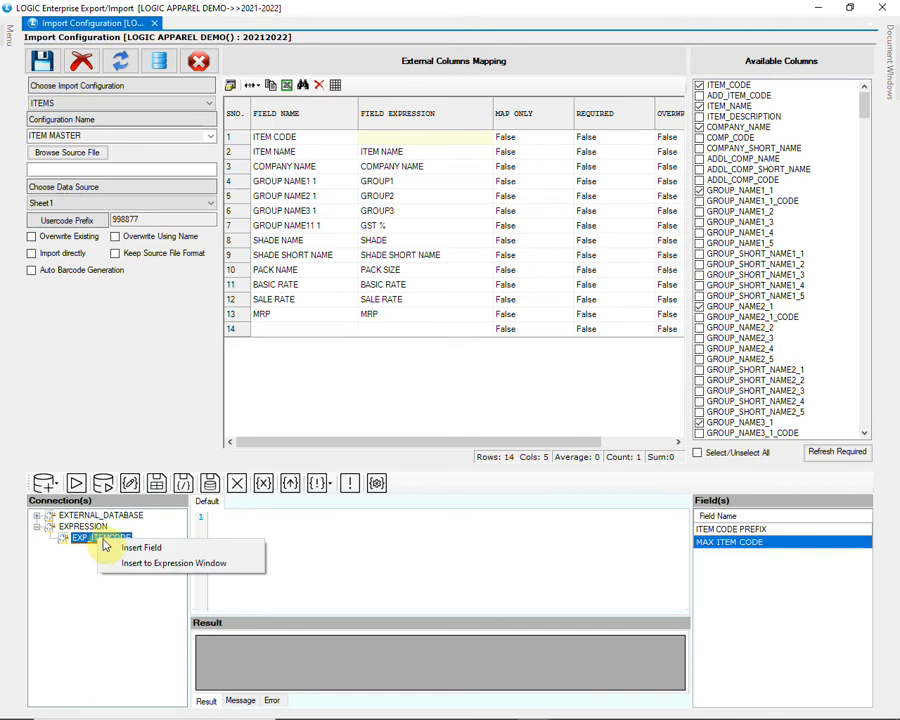
pyautogui.click(140, 548)
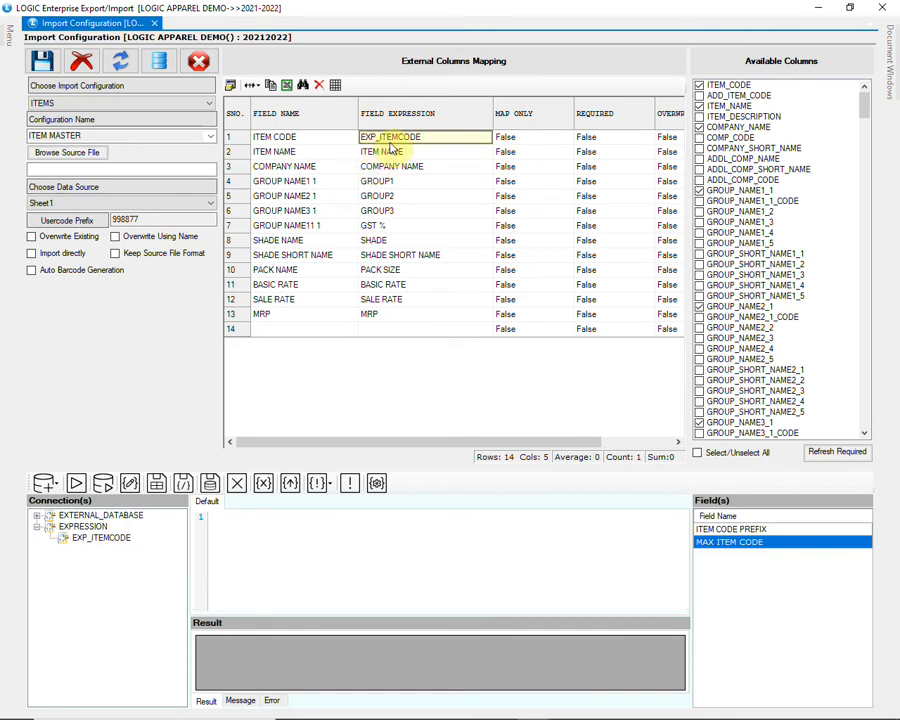
pyautogui.click(424, 152)
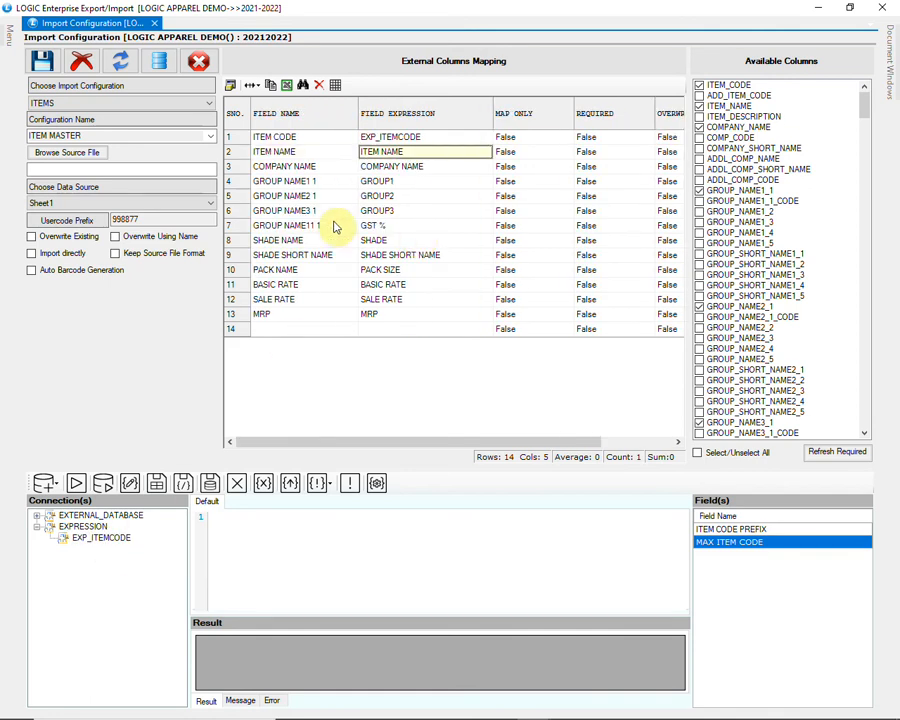
pyautogui.click(42, 60)
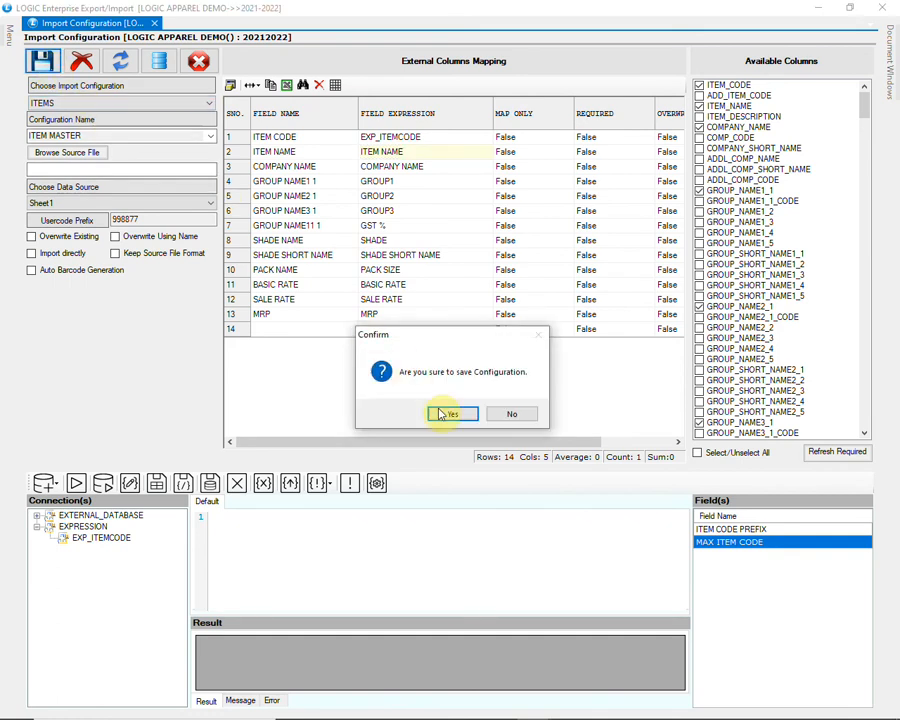
pyautogui.click(452, 414)
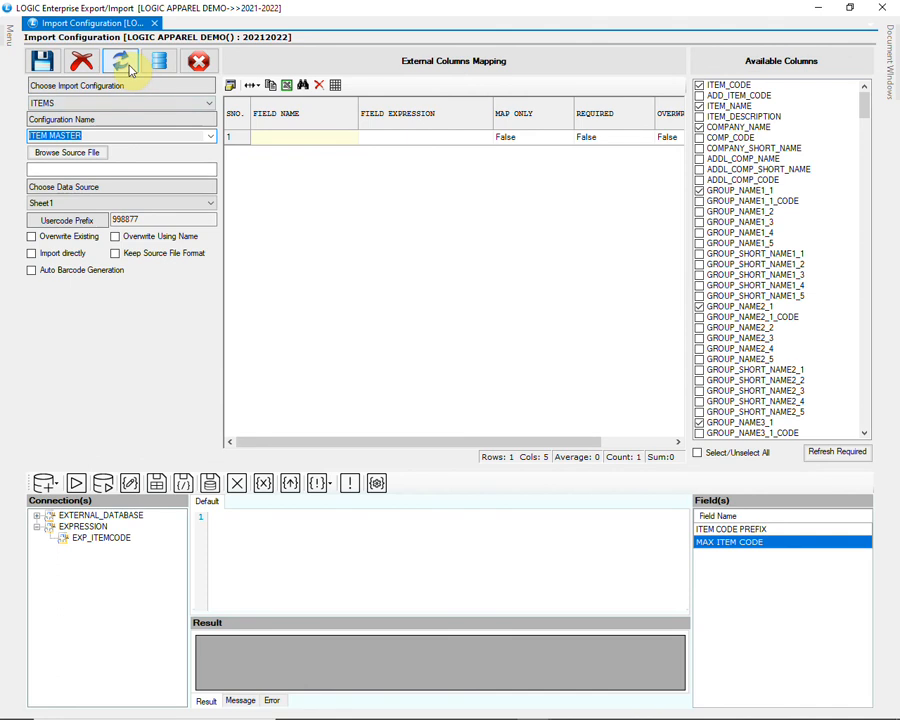
# Run the import and check the generated item codes 9988771 through 9988777
pyautogui.click(120, 60)
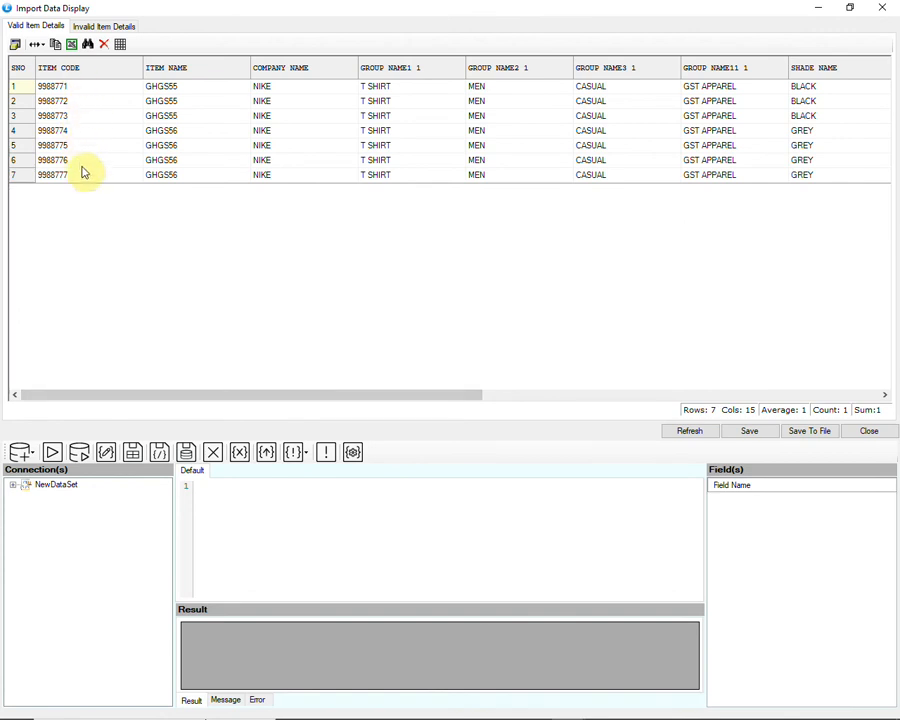
pyautogui.click(56, 86)
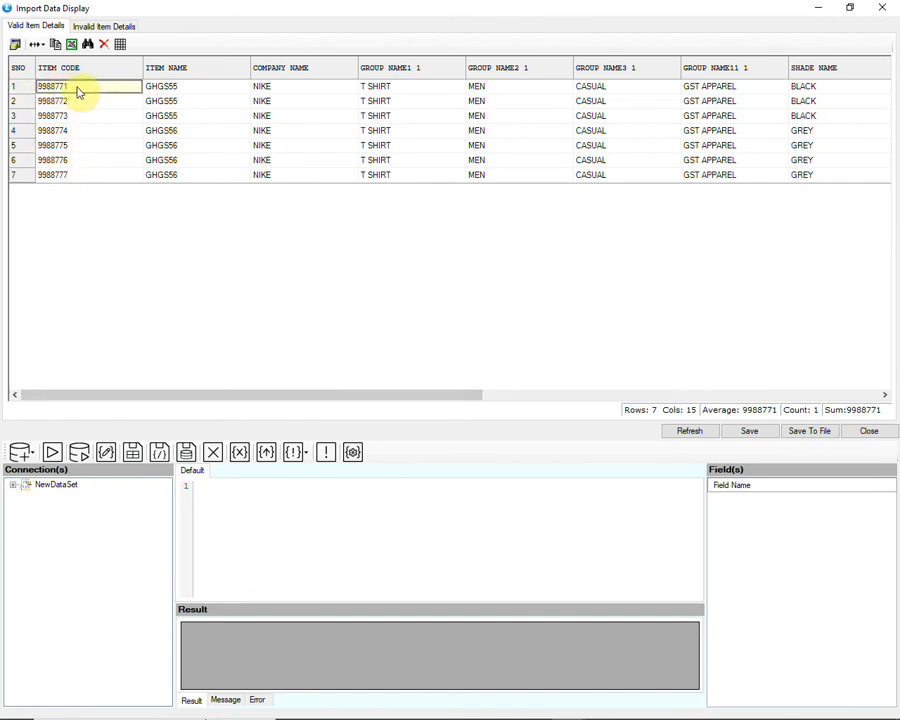
pyautogui.click(84, 100)
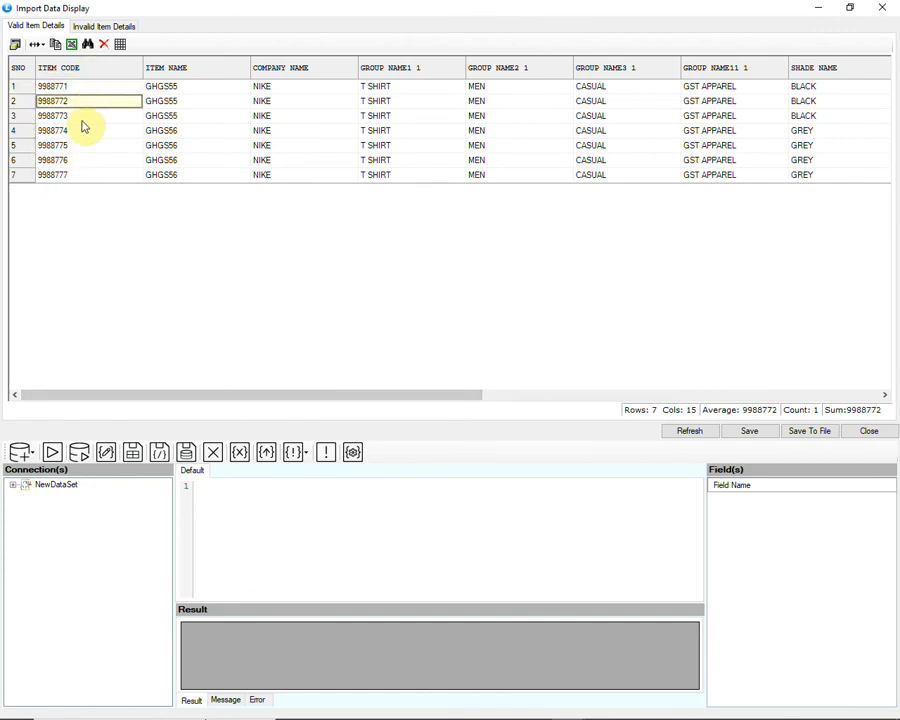
pyautogui.click(88, 174)
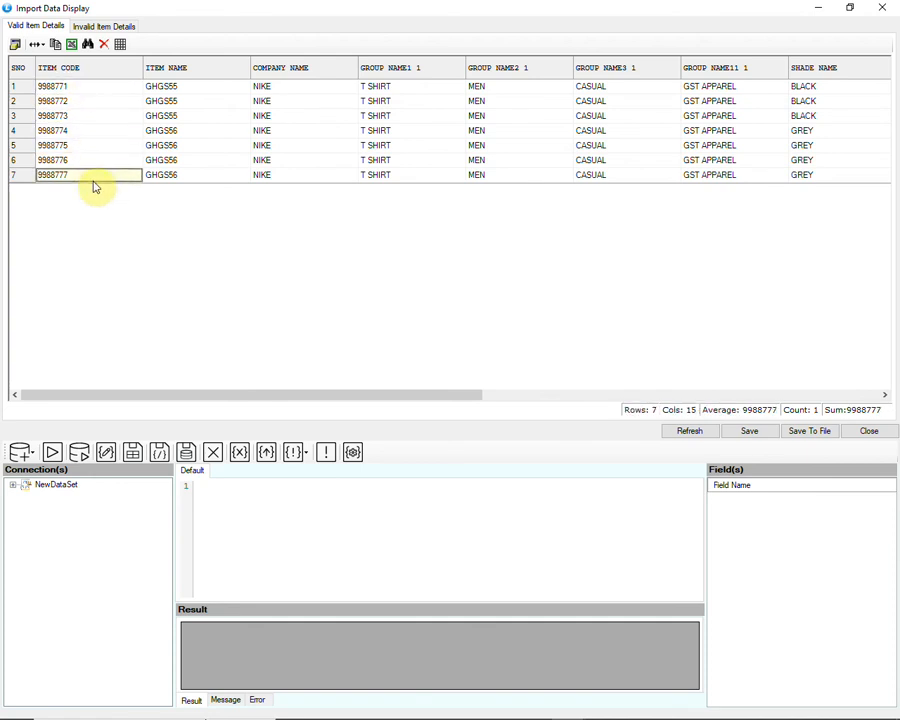
# Review the seven valid items' names, groups and rates across the preview columns
pyautogui.click(60, 100)
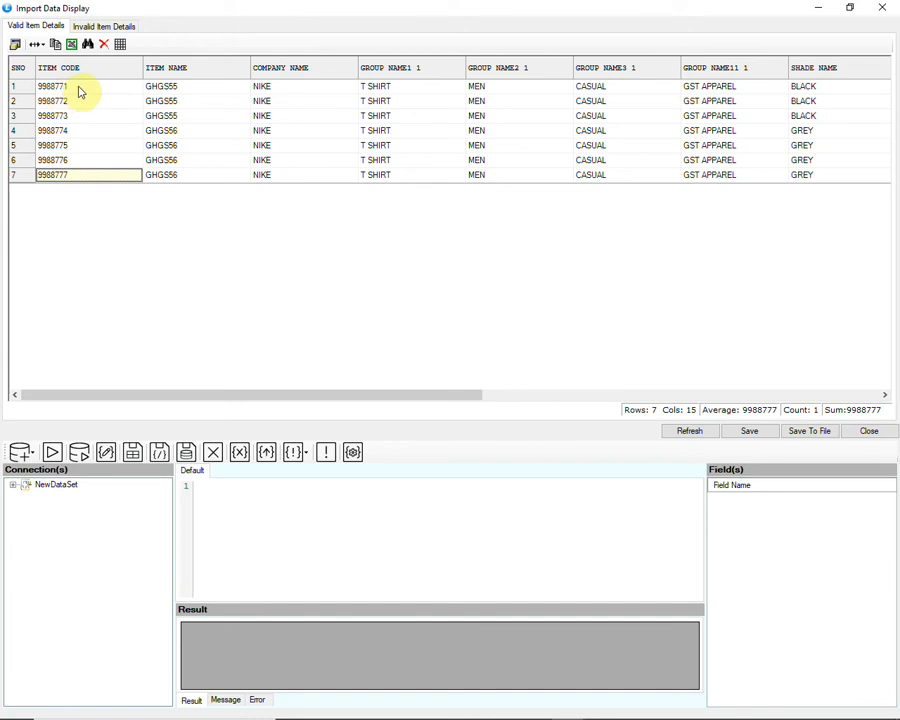
pyautogui.moveTo(196, 164)
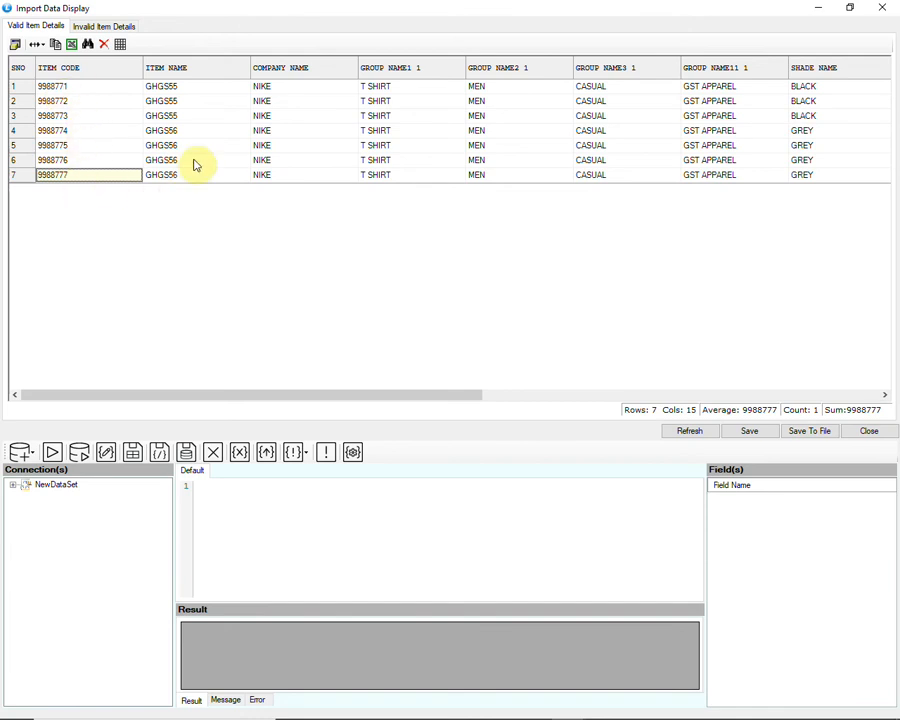
pyautogui.moveTo(250, 396); pyautogui.dragTo(350, 396)
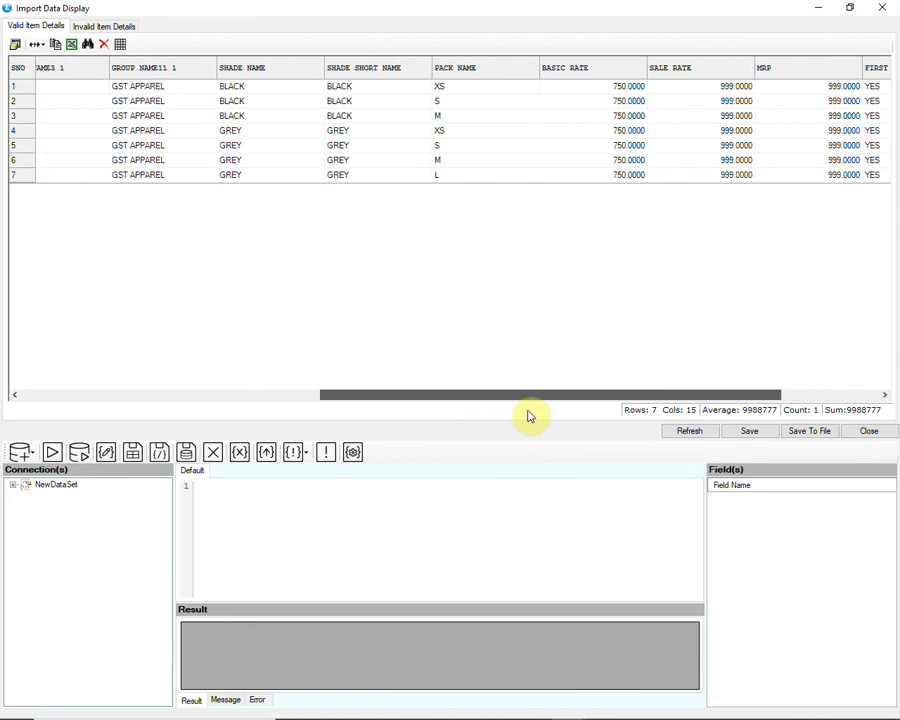
pyautogui.hscroll(3)
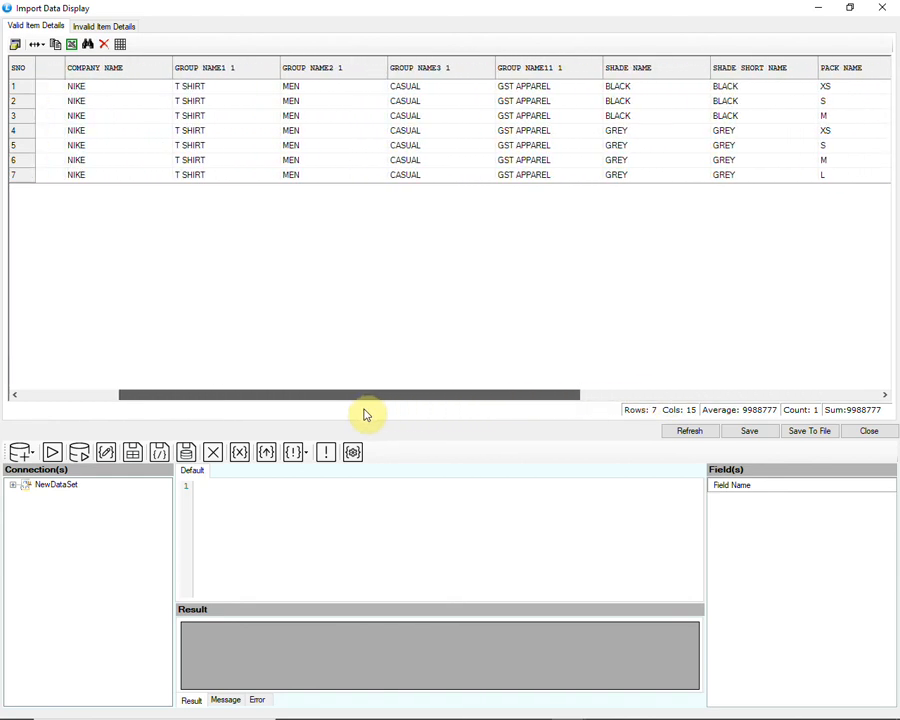
pyautogui.hscroll(-3)
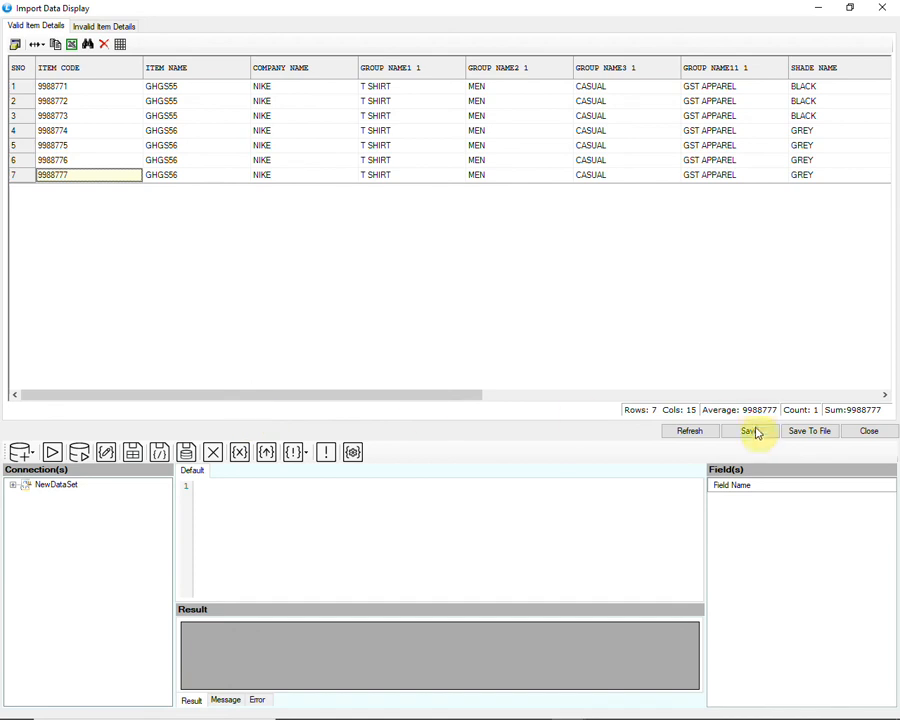
# Save the seven valid items, acknowledge the Done message and close Import Configuration
pyautogui.click(750, 430)
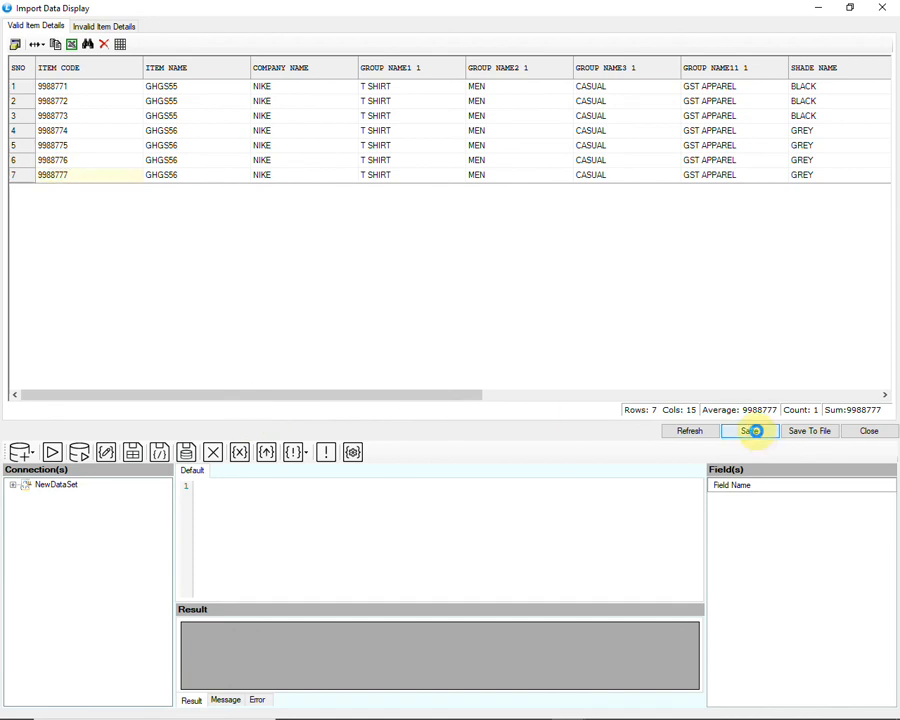
pyautogui.click(748, 430)
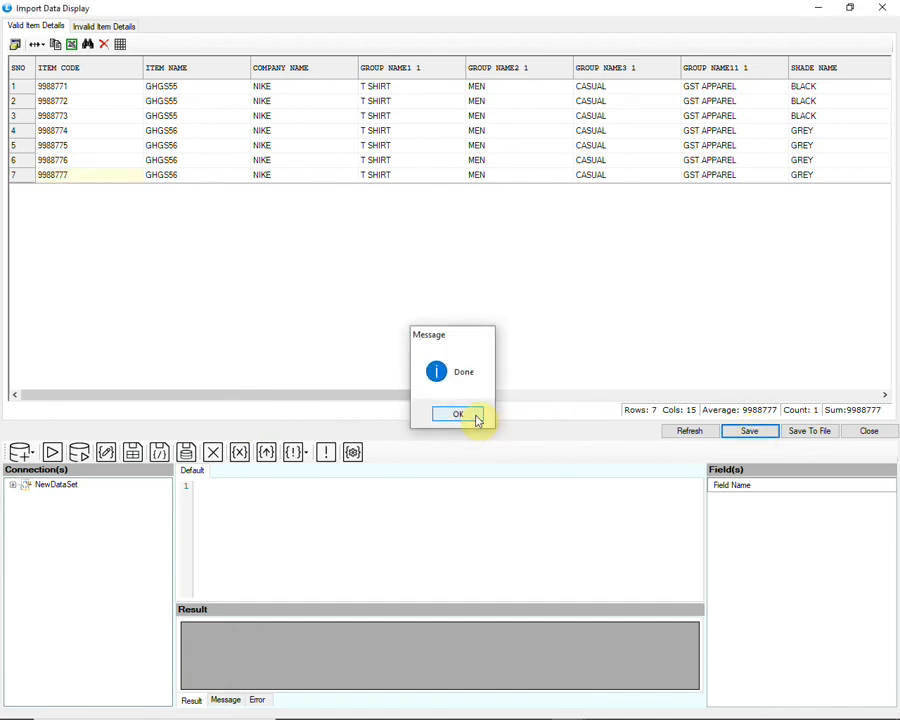
pyautogui.click(456, 414)
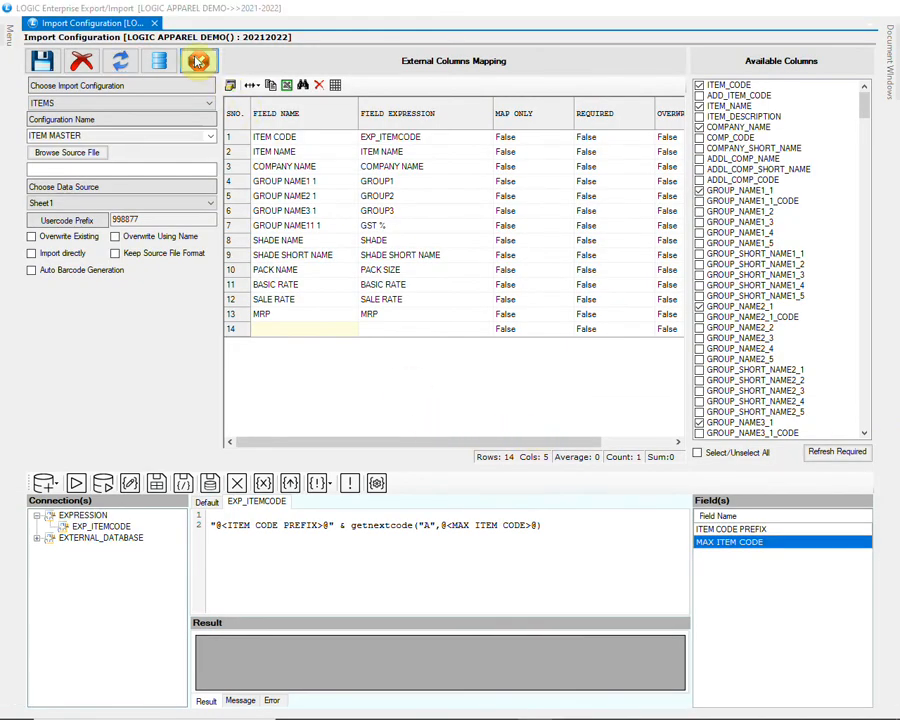
pyautogui.click(156, 24)
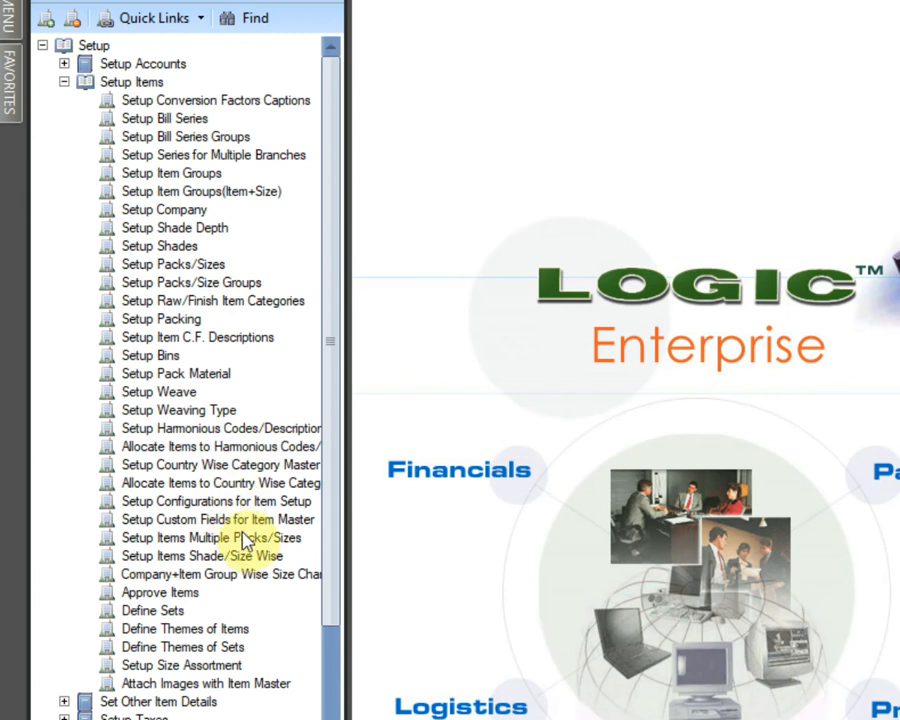
# Open Setup Items Multiple Packs/Sizes from the Setup Items menu tree
pyautogui.click(216, 536)
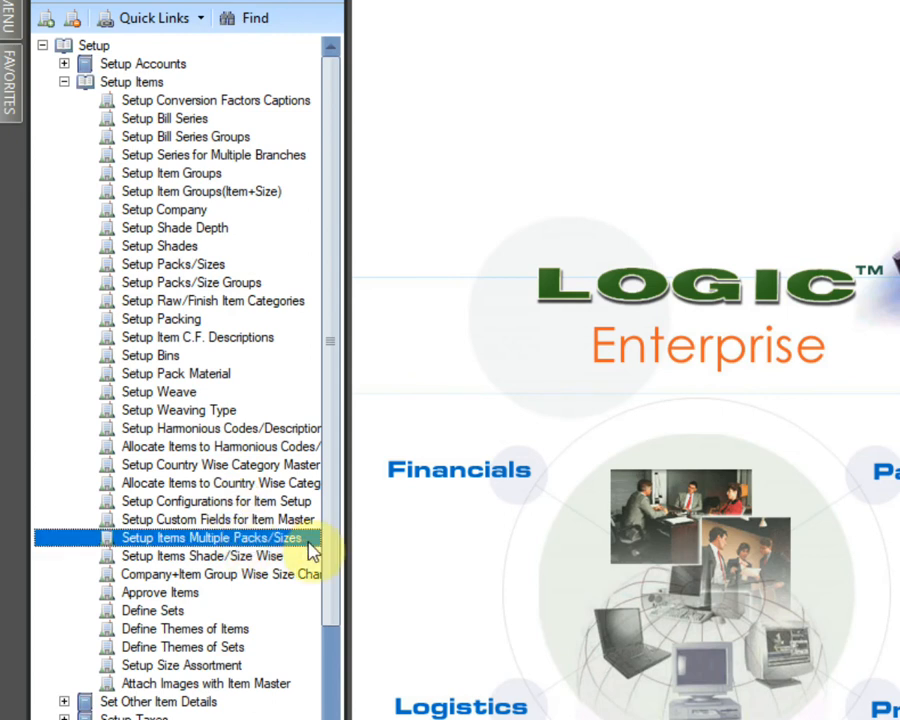
pyautogui.doubleClick(204, 536)
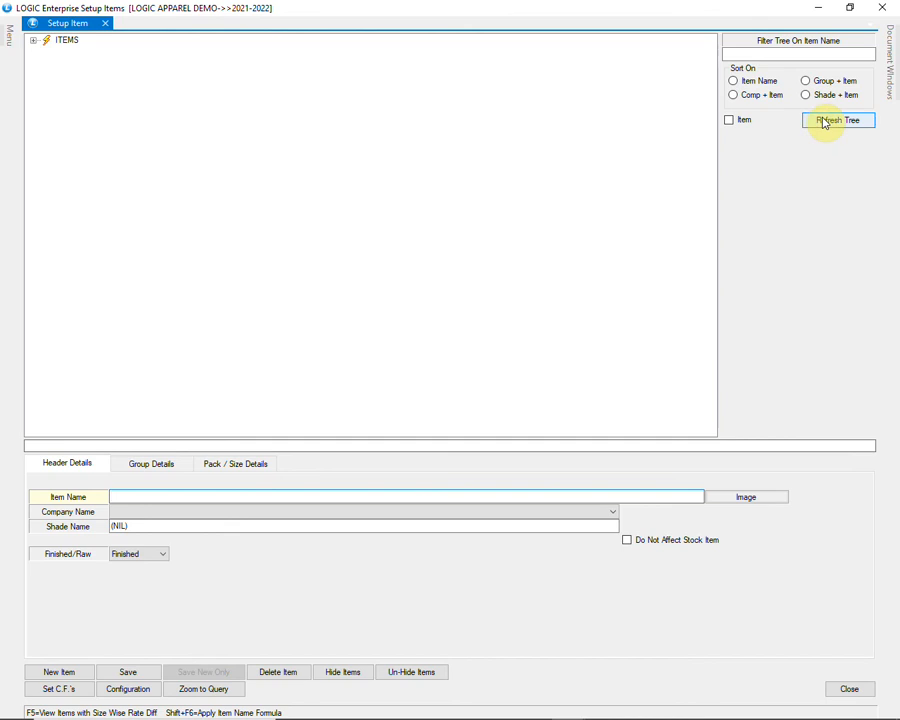
# Refresh the item tree, load GHG556 GREY and check its header and GST group details
pyautogui.click(838, 120)
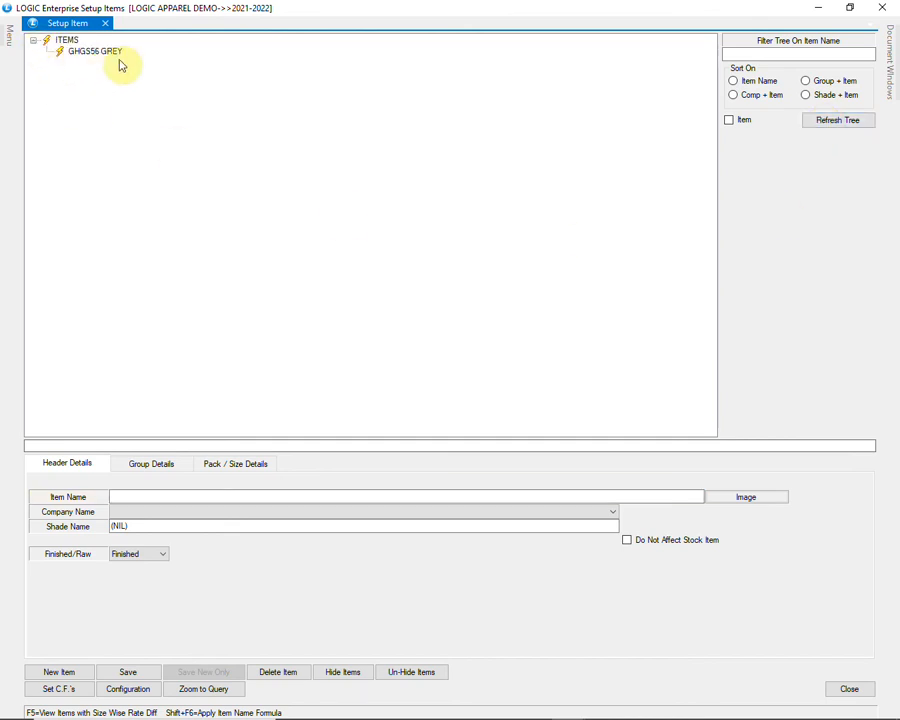
pyautogui.click(94, 52)
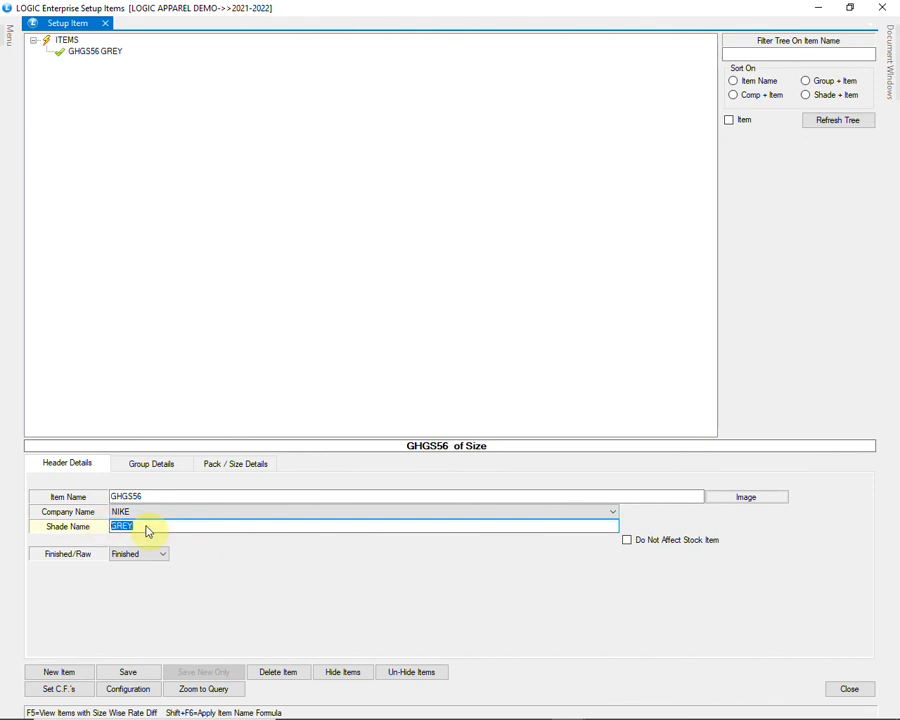
pyautogui.click(152, 464)
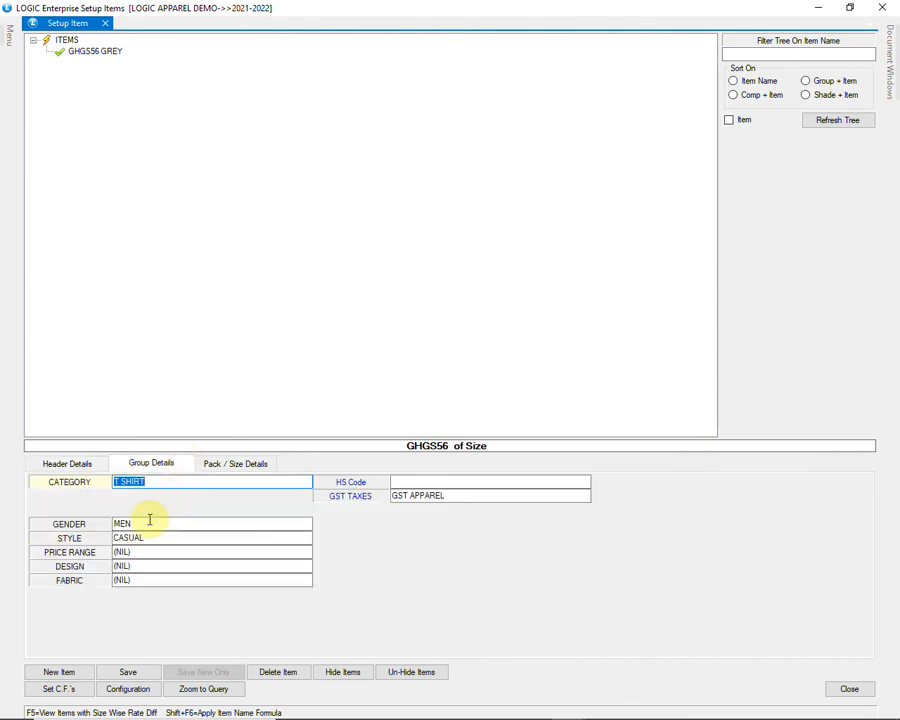
pyautogui.click(488, 496)
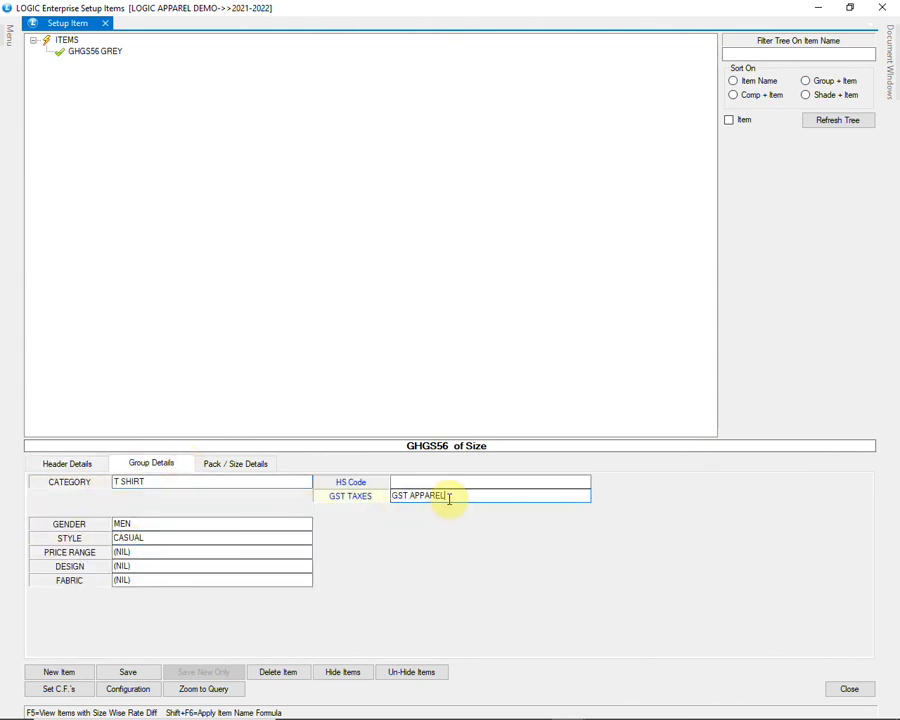
# Verify the XS pack shows item code 9988774, basic rate 750 and MRP 999
pyautogui.click(236, 464)
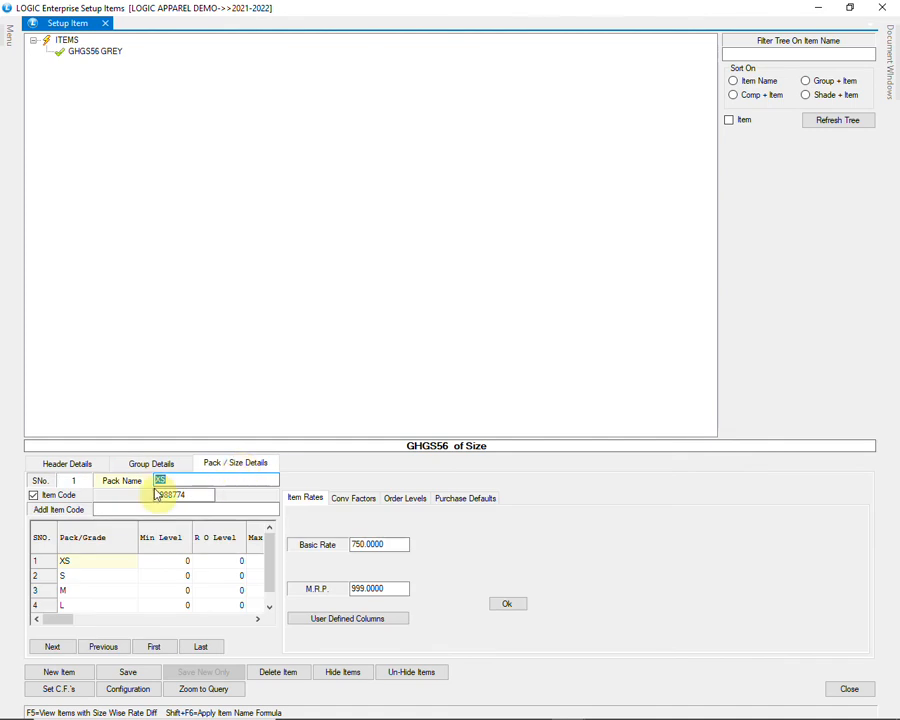
pyautogui.scroll(-3)
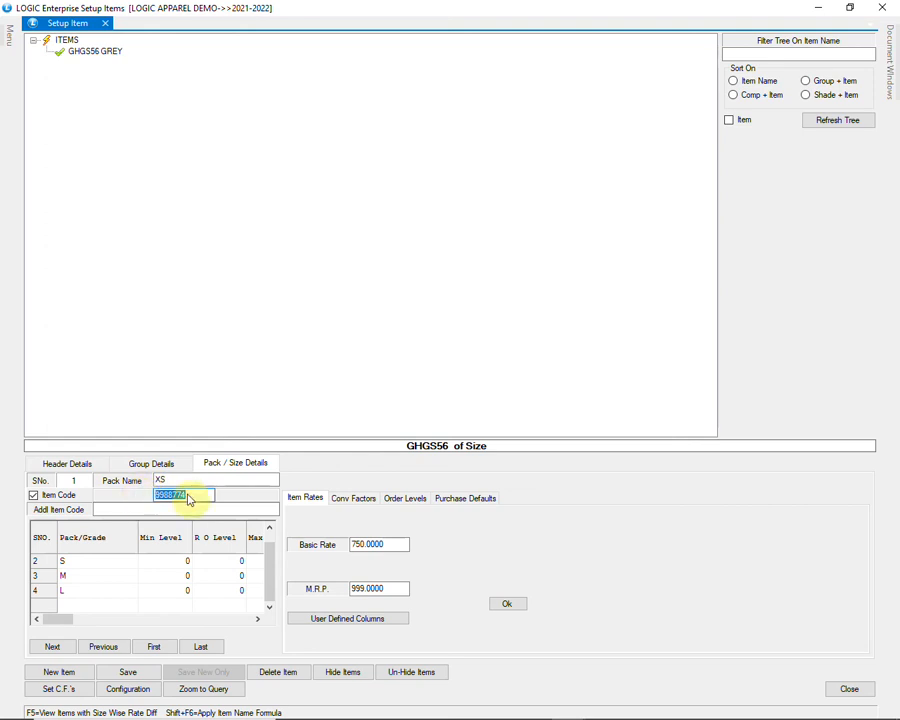
pyautogui.click(376, 544)
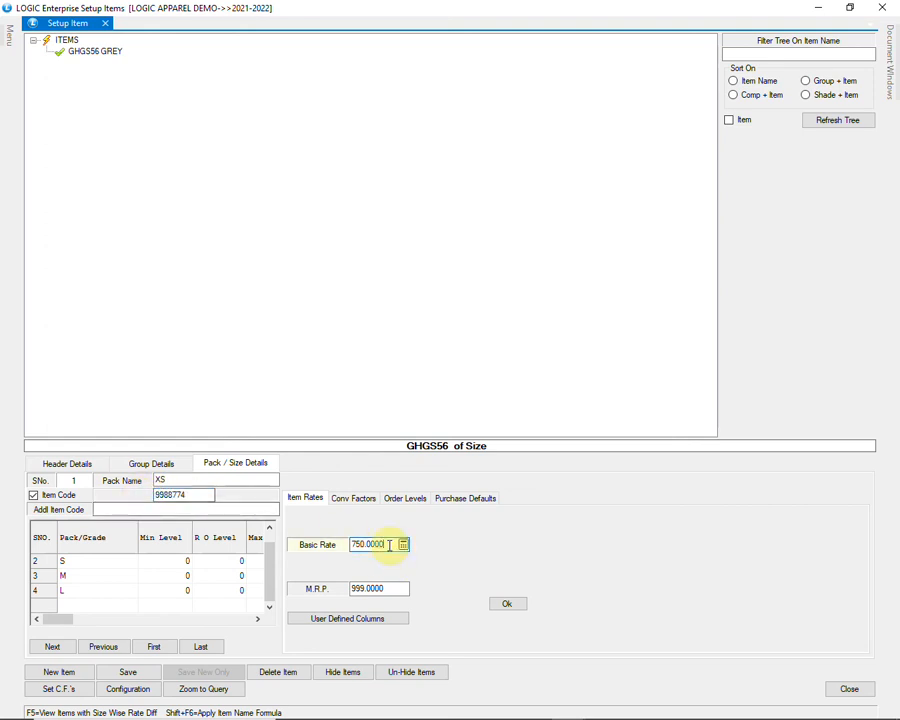
pyautogui.click(378, 588)
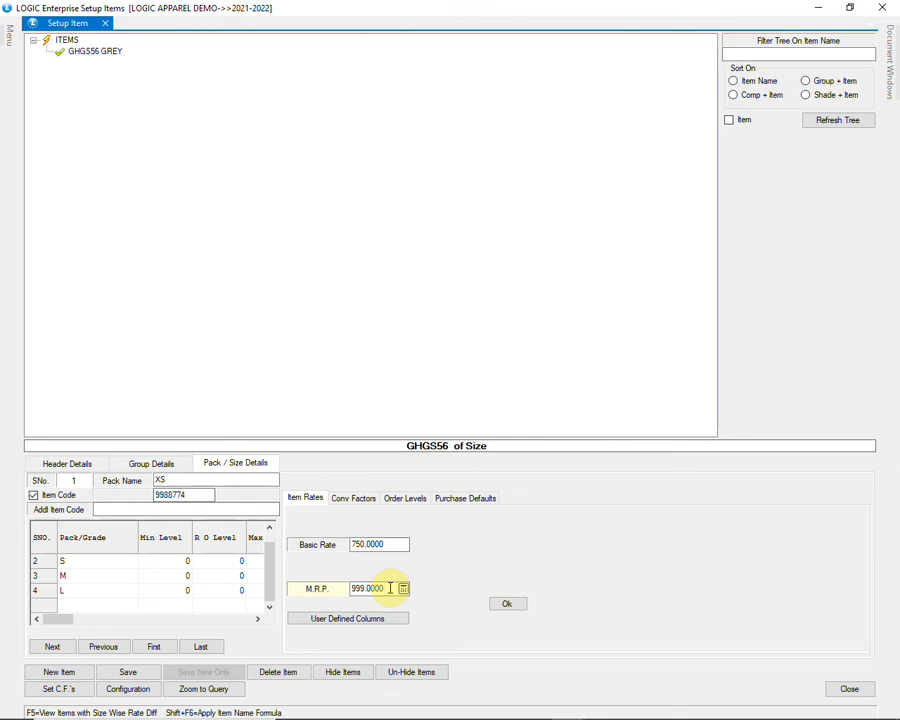